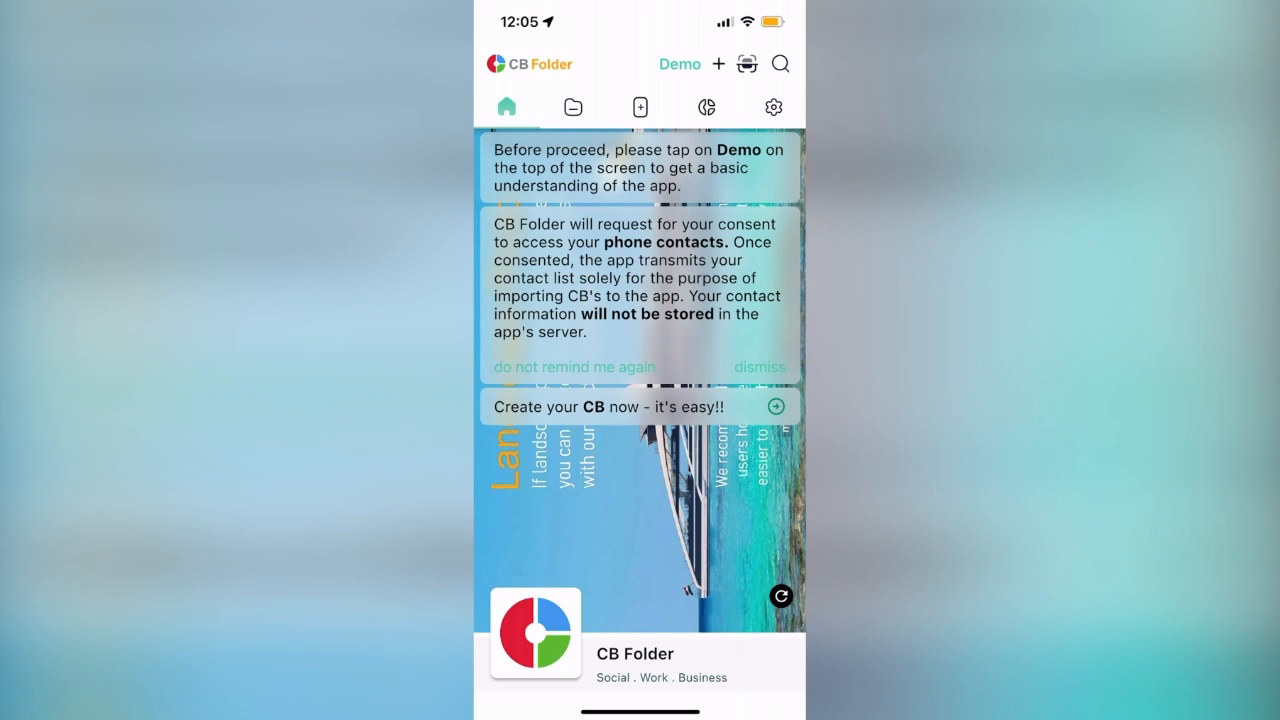
View the demo guide's sample Personal CB for Matthew Goh and browse its photo brochure.
{"action": "left_click", "coordinate": [680, 64]}
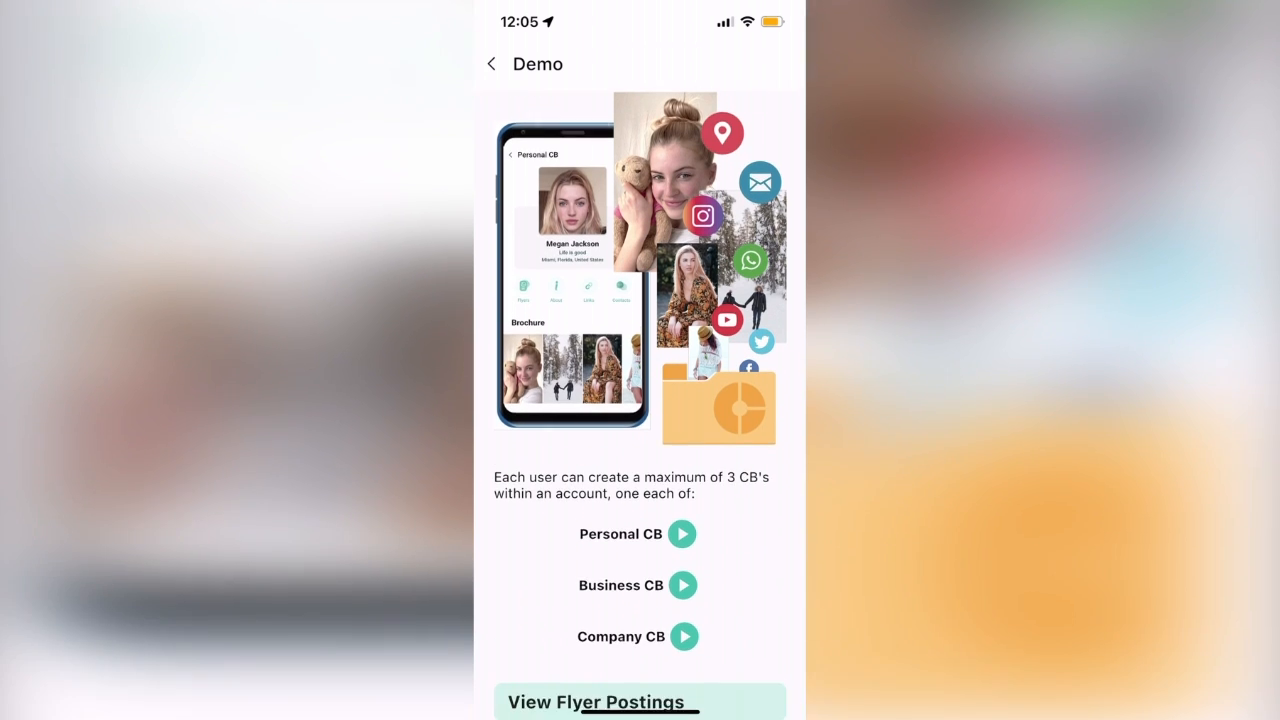
{"action": "scroll", "scroll_direction": "down", "scroll_amount": 3}
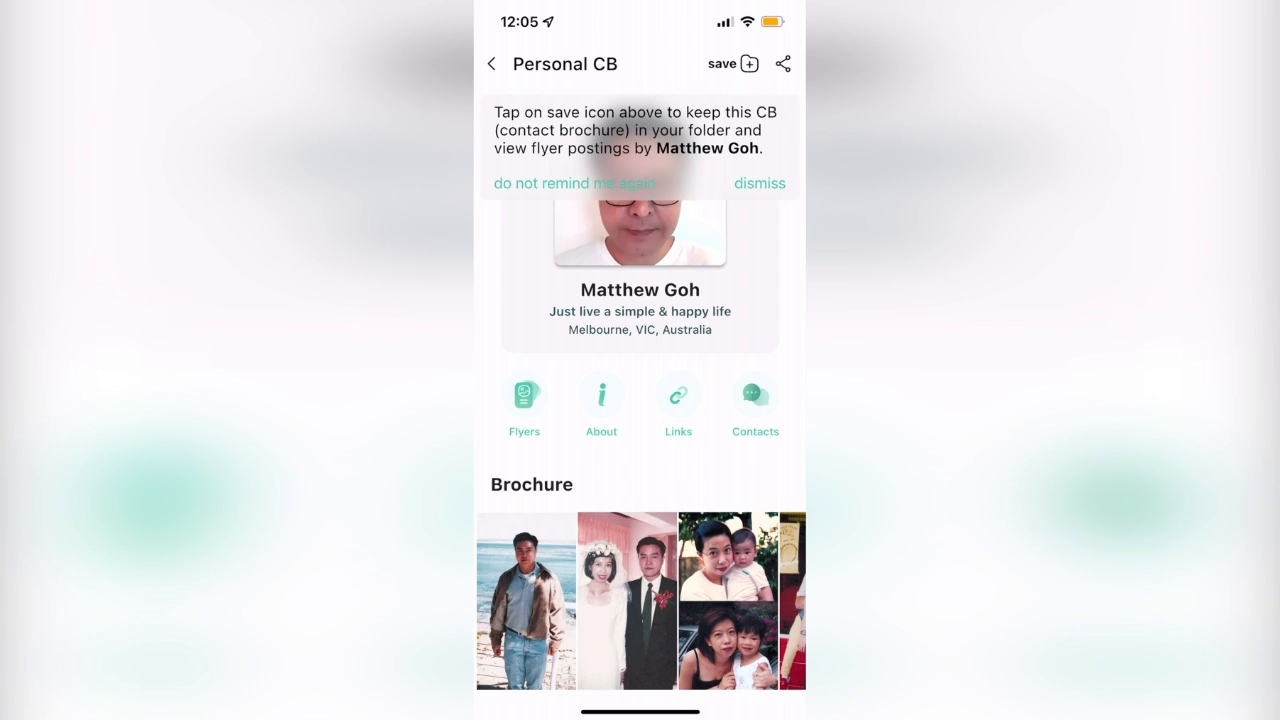
{"action": "scroll", "scroll_direction": "left", "scroll_amount": 3}
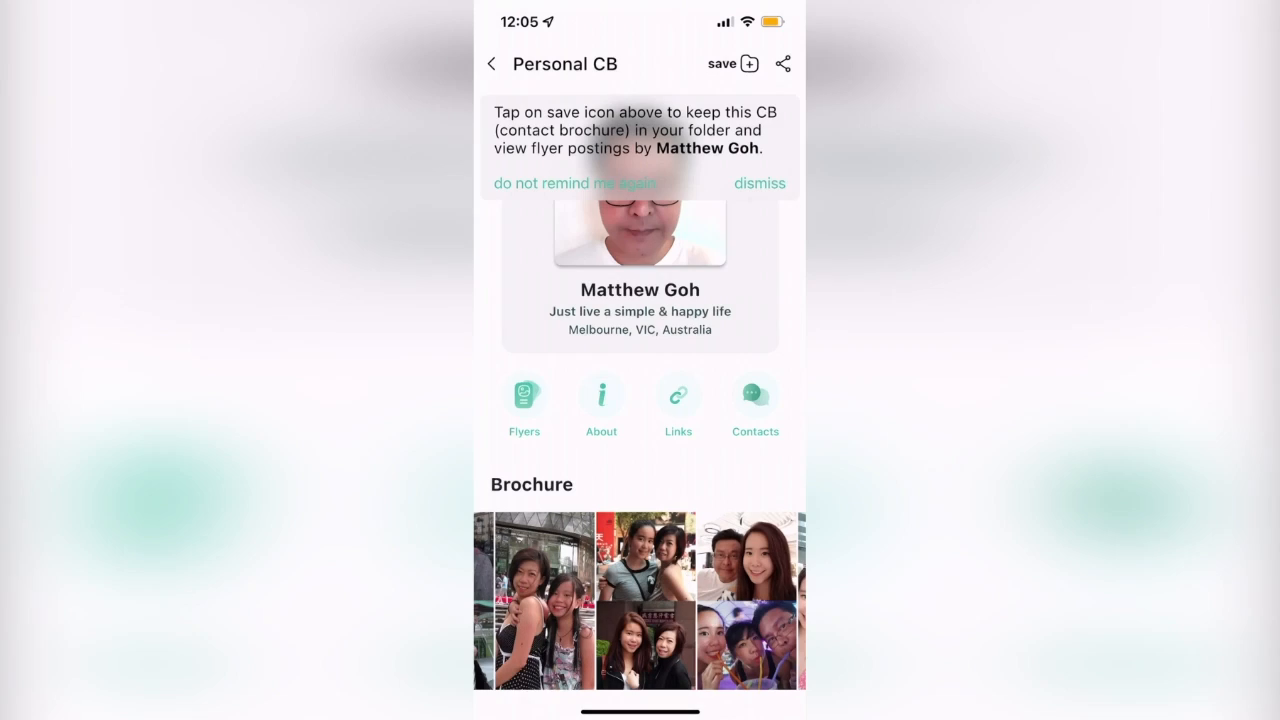
Review the sample CB's links list, then go to My Contact Brochure, which requires a CB first.
{"action": "left_click", "coordinate": [678, 396]}
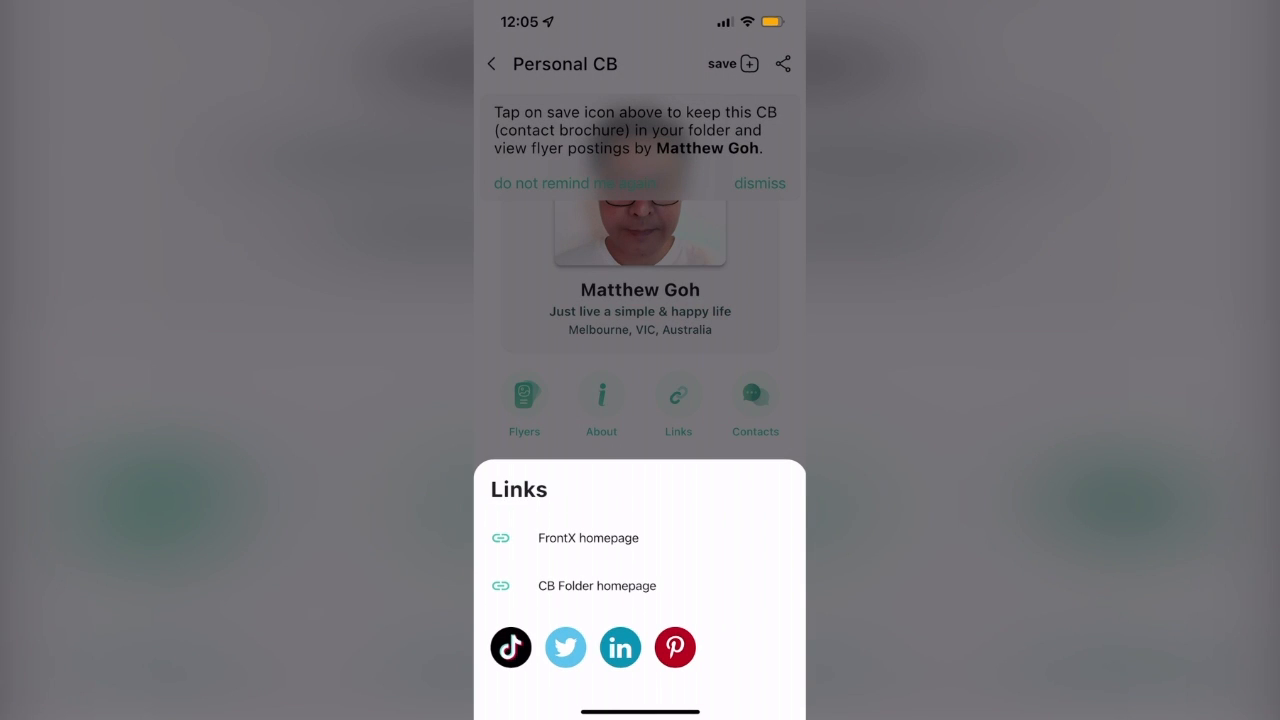
{"action": "left_click", "coordinate": [756, 404]}
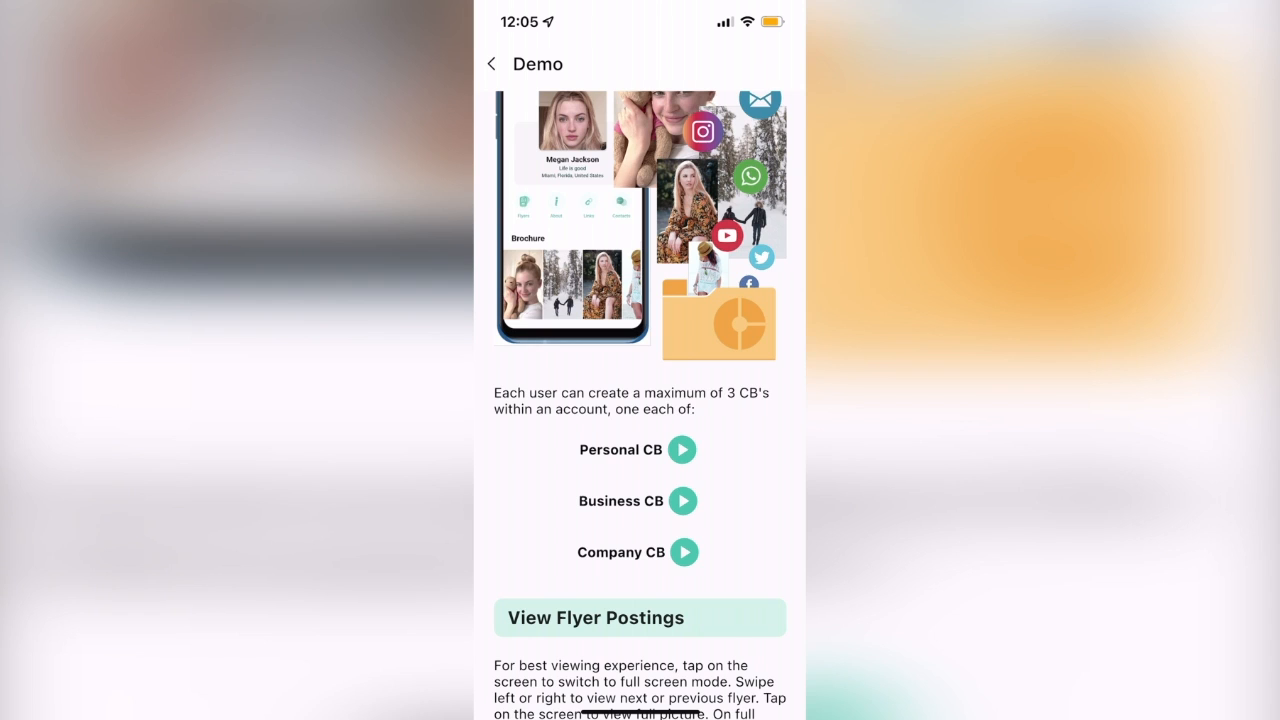
{"action": "left_click", "coordinate": [684, 500]}
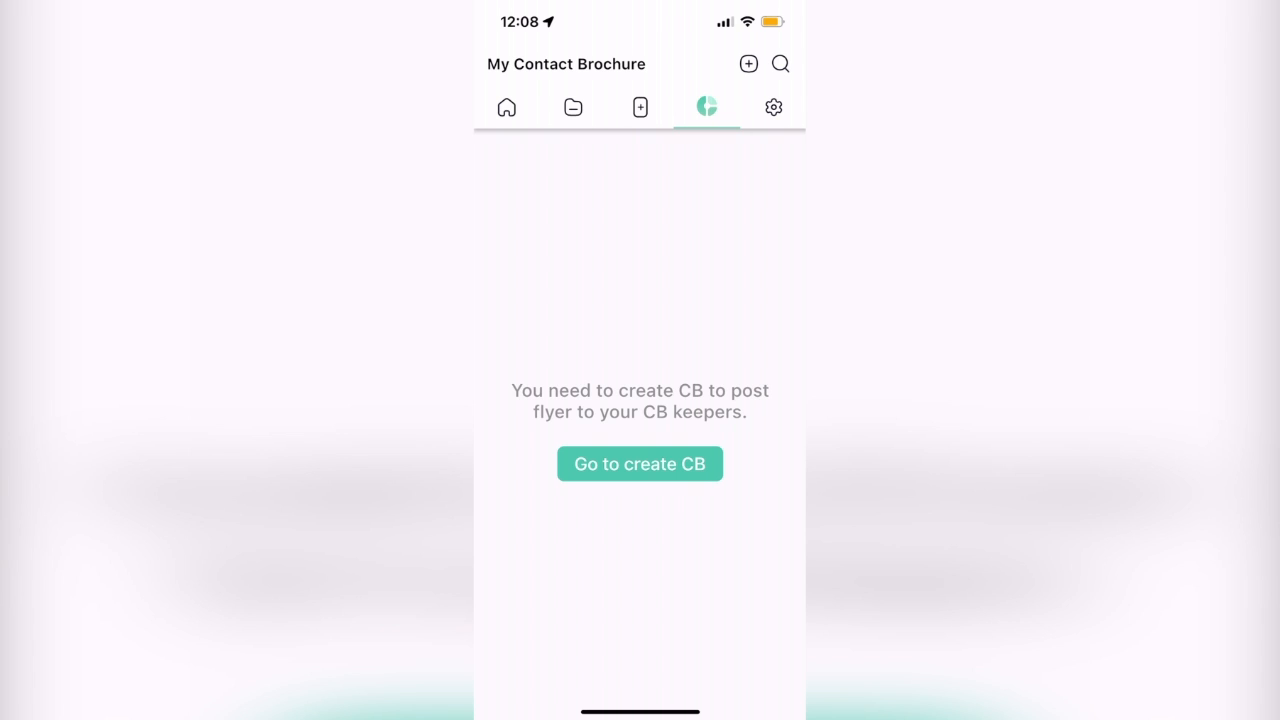
Start a Personal CB named 'leri', search the country list with 'u', and return to the Demo guide.
{"action": "left_click", "coordinate": [640, 464]}
{"action": "type", "text": "A"}
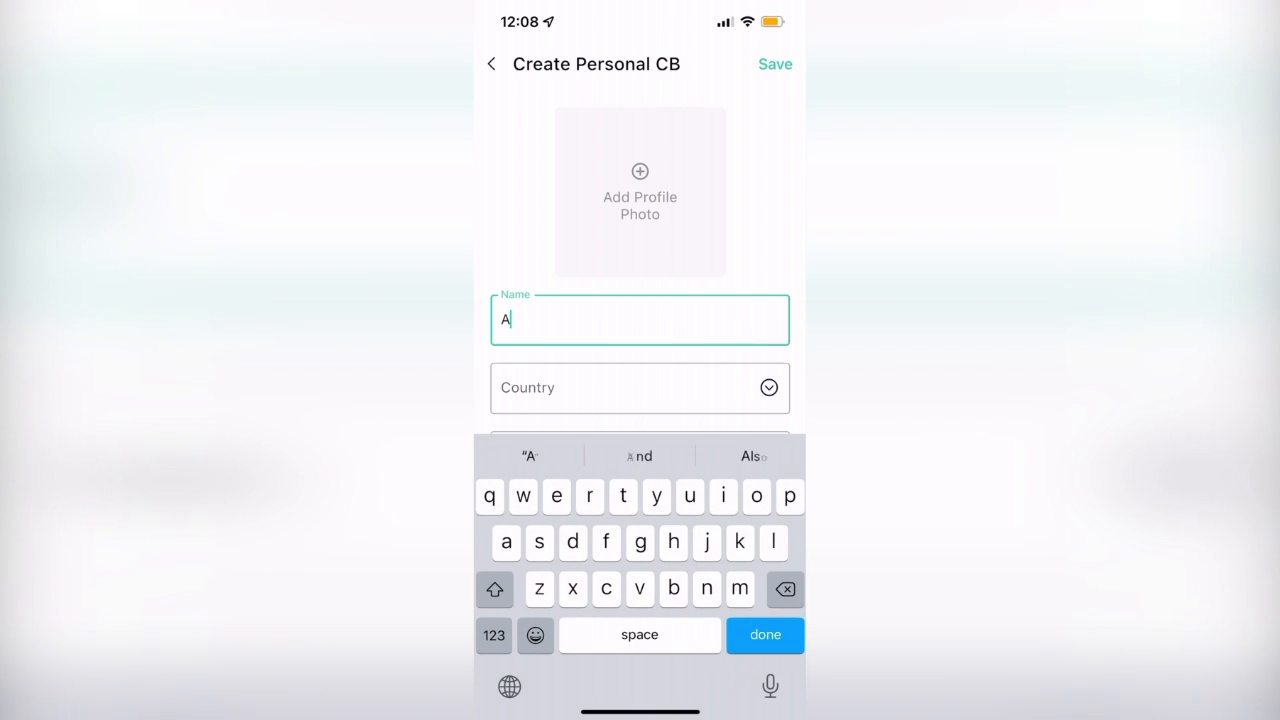
{"action": "type", "text": "leric H"}
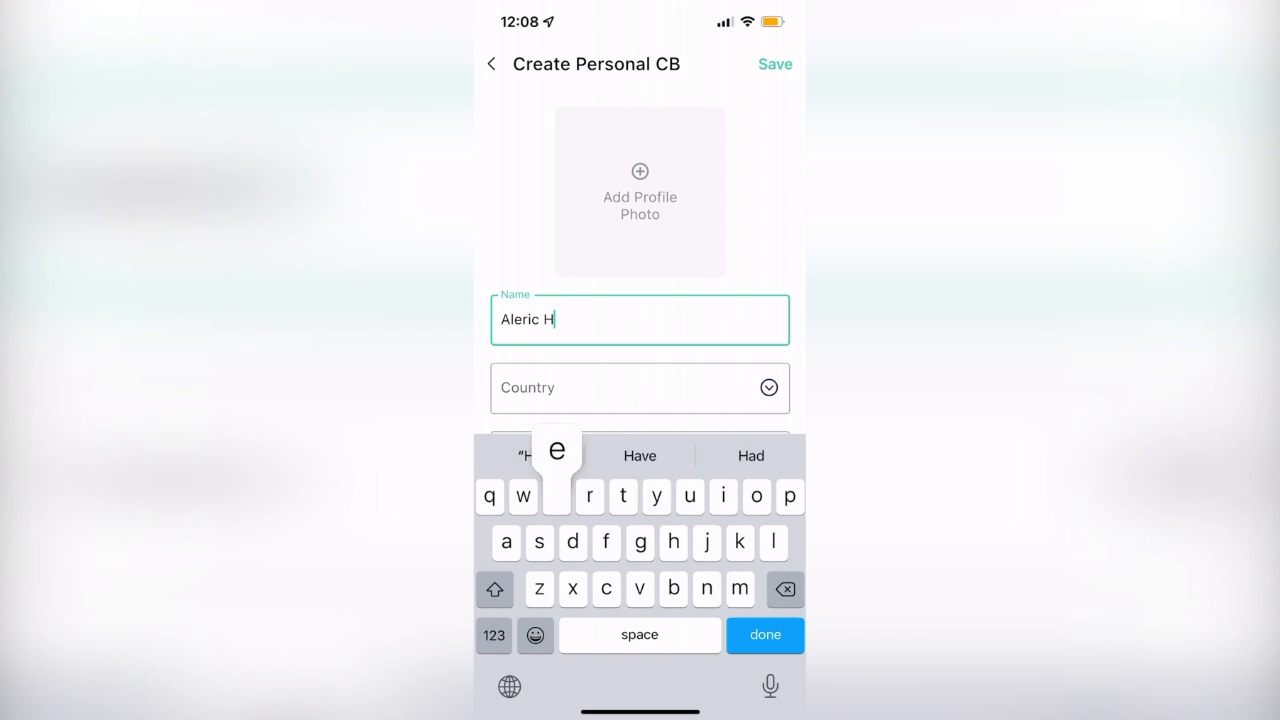
{"action": "left_click", "coordinate": [640, 388]}
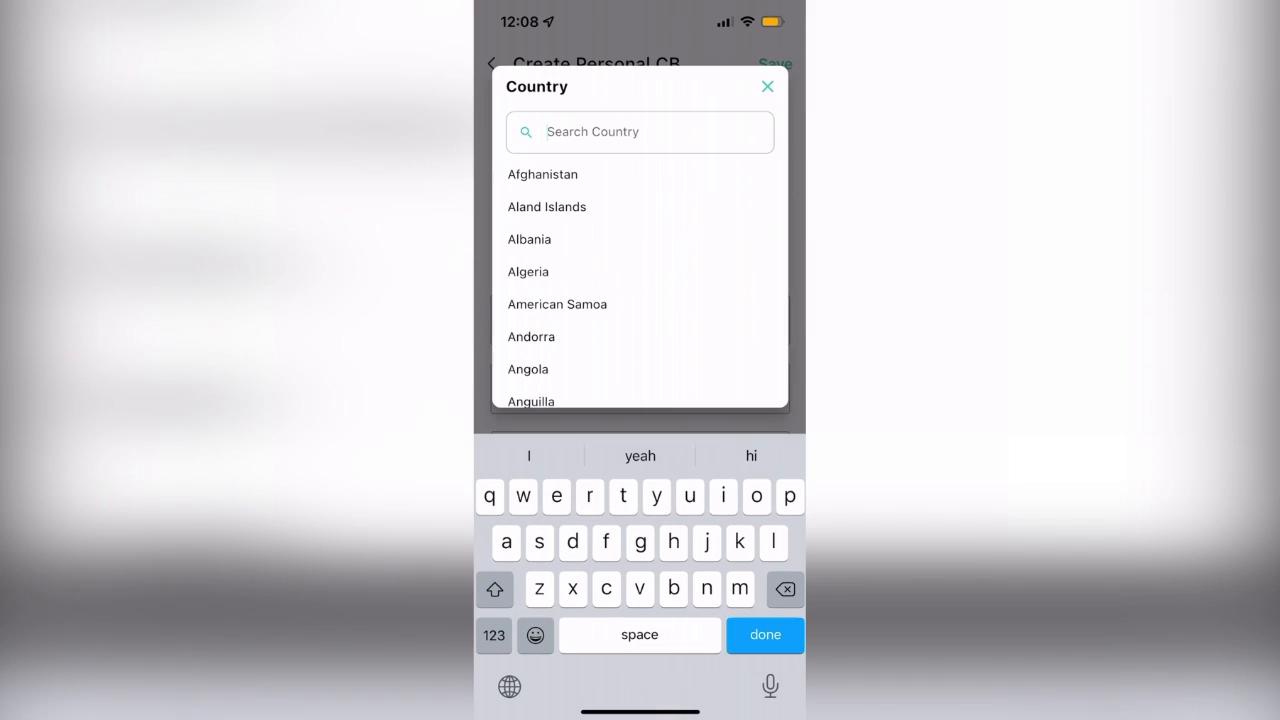
{"action": "type", "text": "u"}
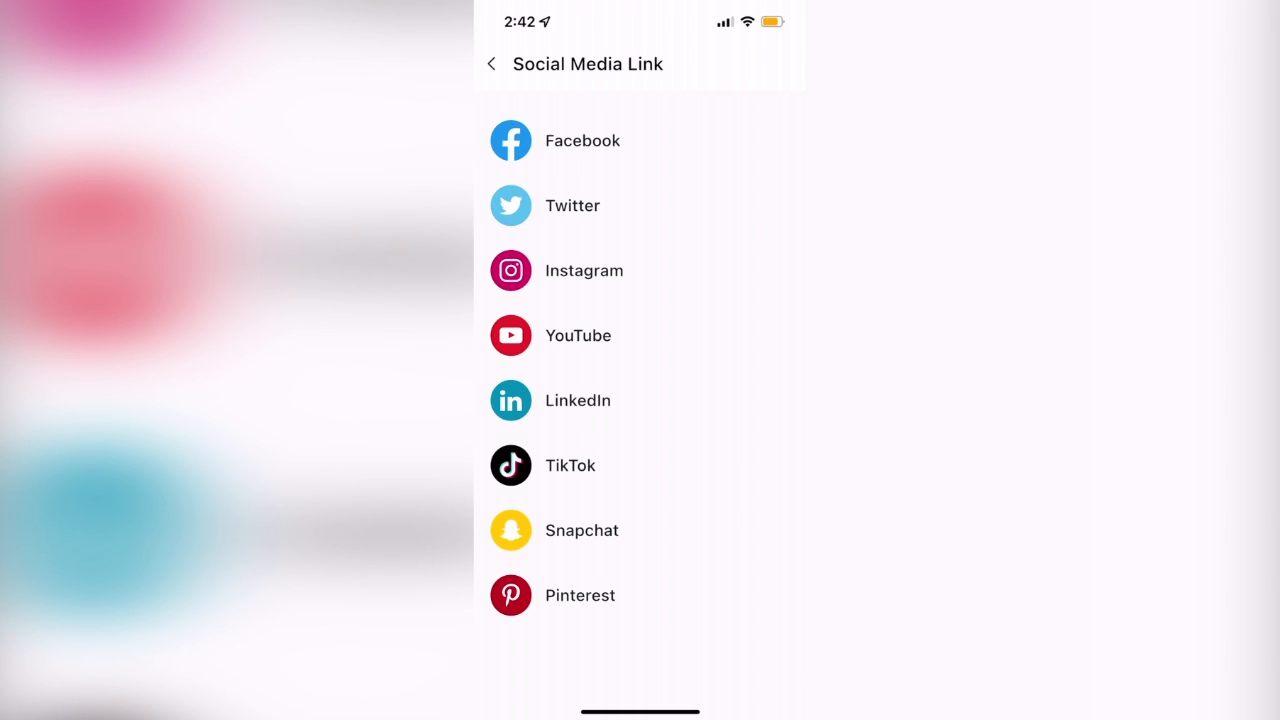
{"action": "left_click", "coordinate": [492, 62]}
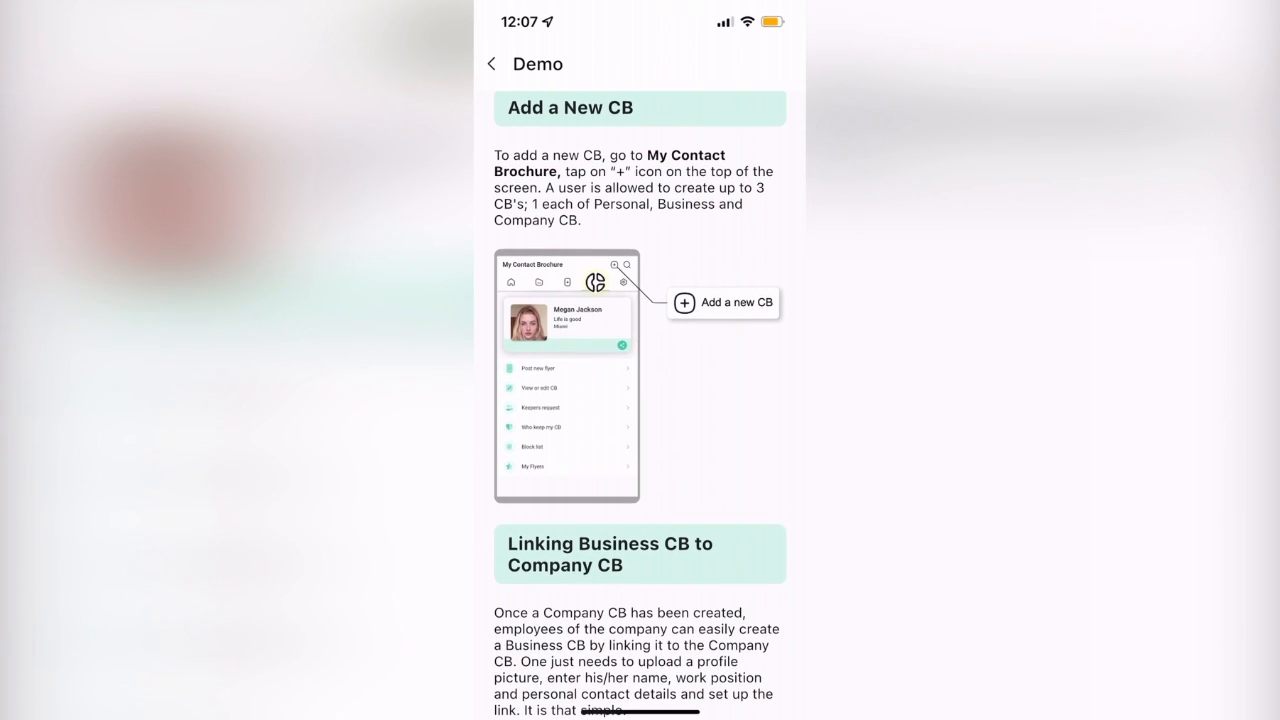
Read the guide down through keeper requests, browse a Company CB's flyers and reach a blank new-flyer form.
{"action": "scroll", "scroll_direction": "down", "scroll_amount": 3}
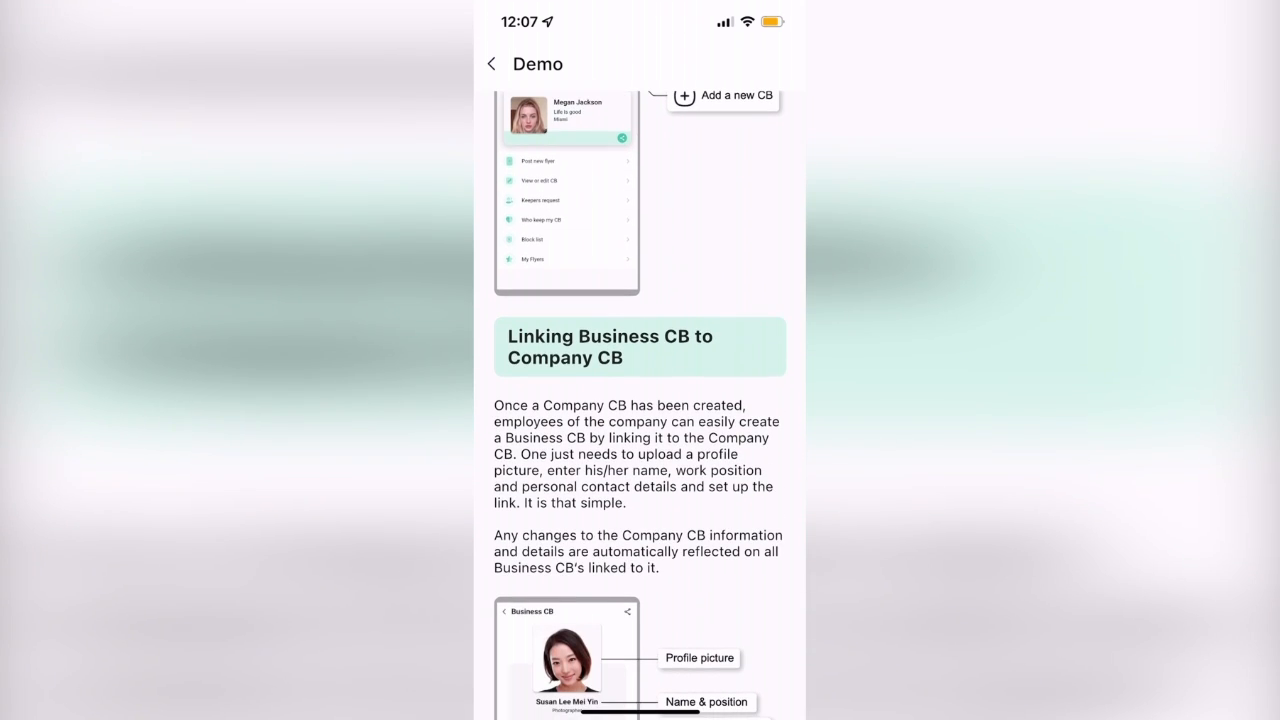
{"action": "scroll", "scroll_direction": "down", "scroll_amount": 3}
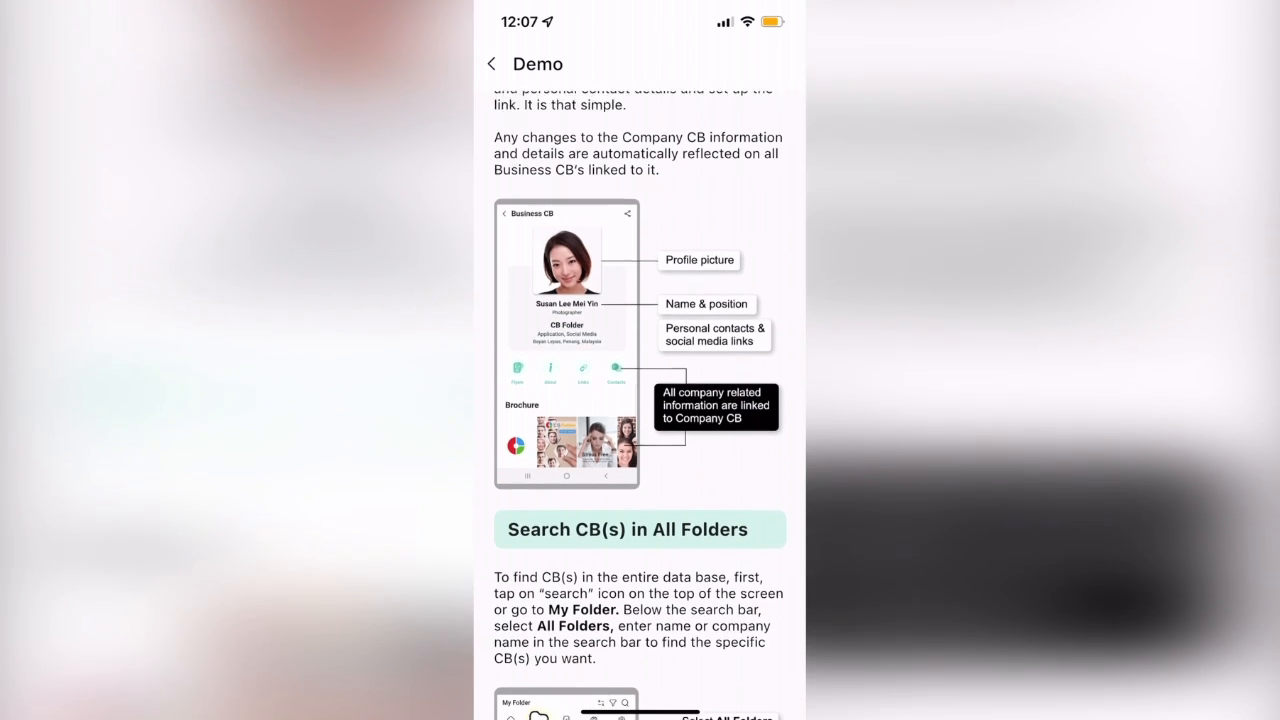
{"action": "scroll", "scroll_direction": "down", "scroll_amount": 3}
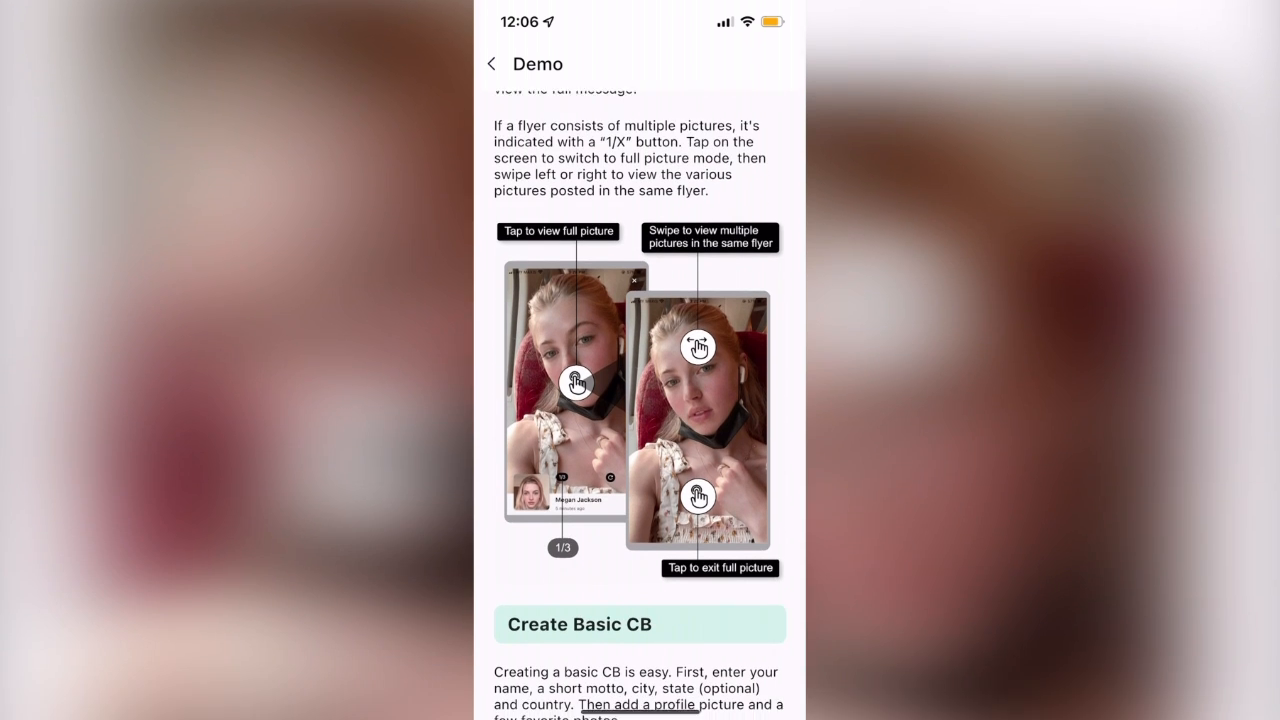
{"action": "scroll", "scroll_direction": "down", "scroll_amount": 3}
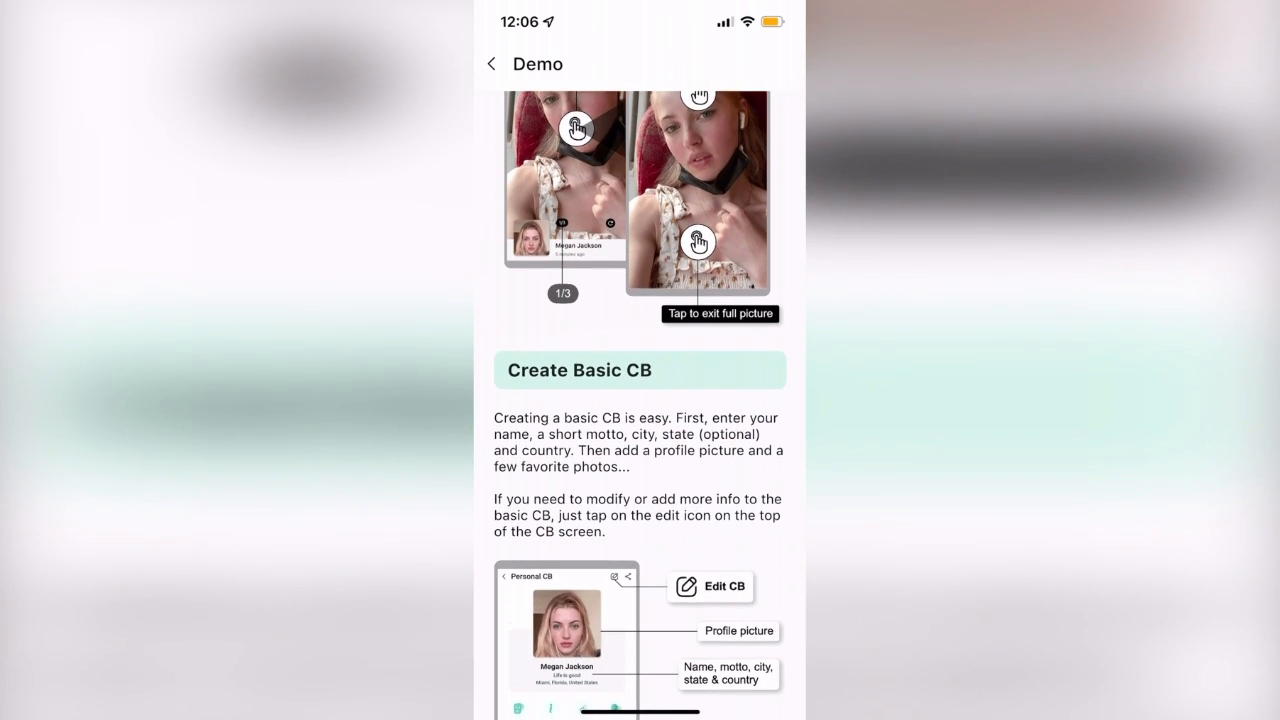
{"action": "scroll", "scroll_direction": "down", "scroll_amount": 3}
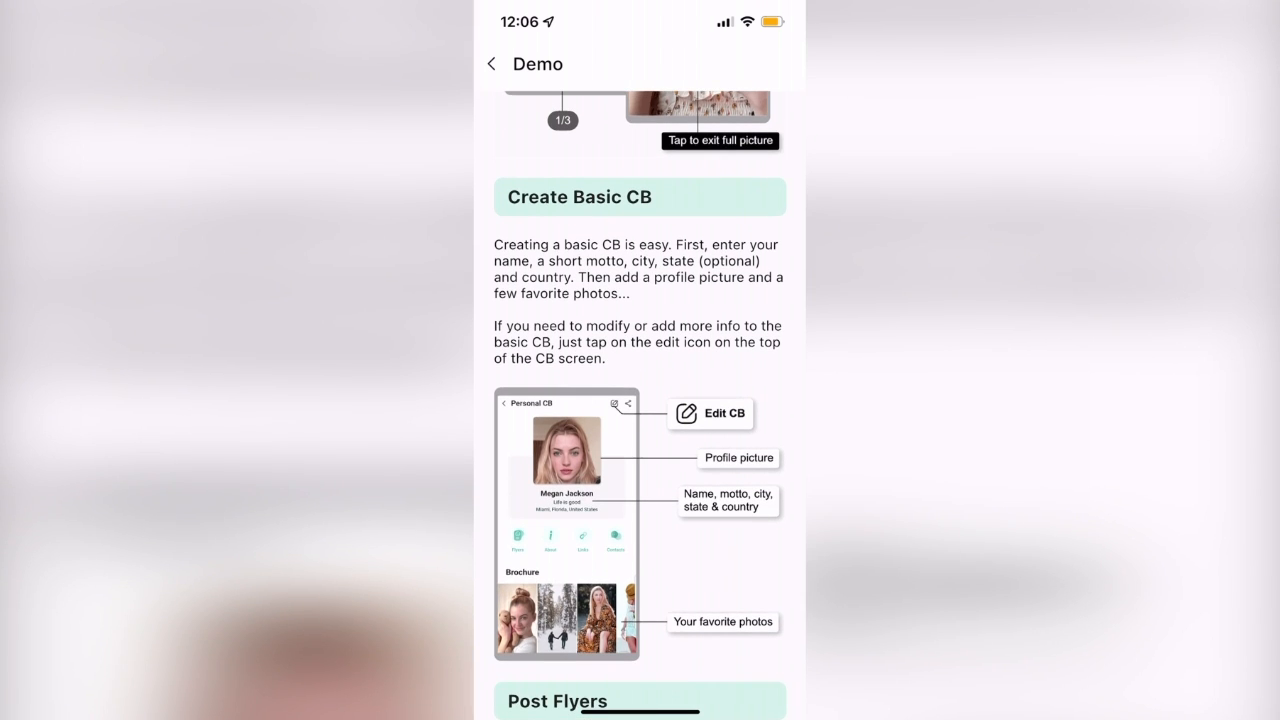
{"action": "scroll", "scroll_direction": "down", "scroll_amount": 3}
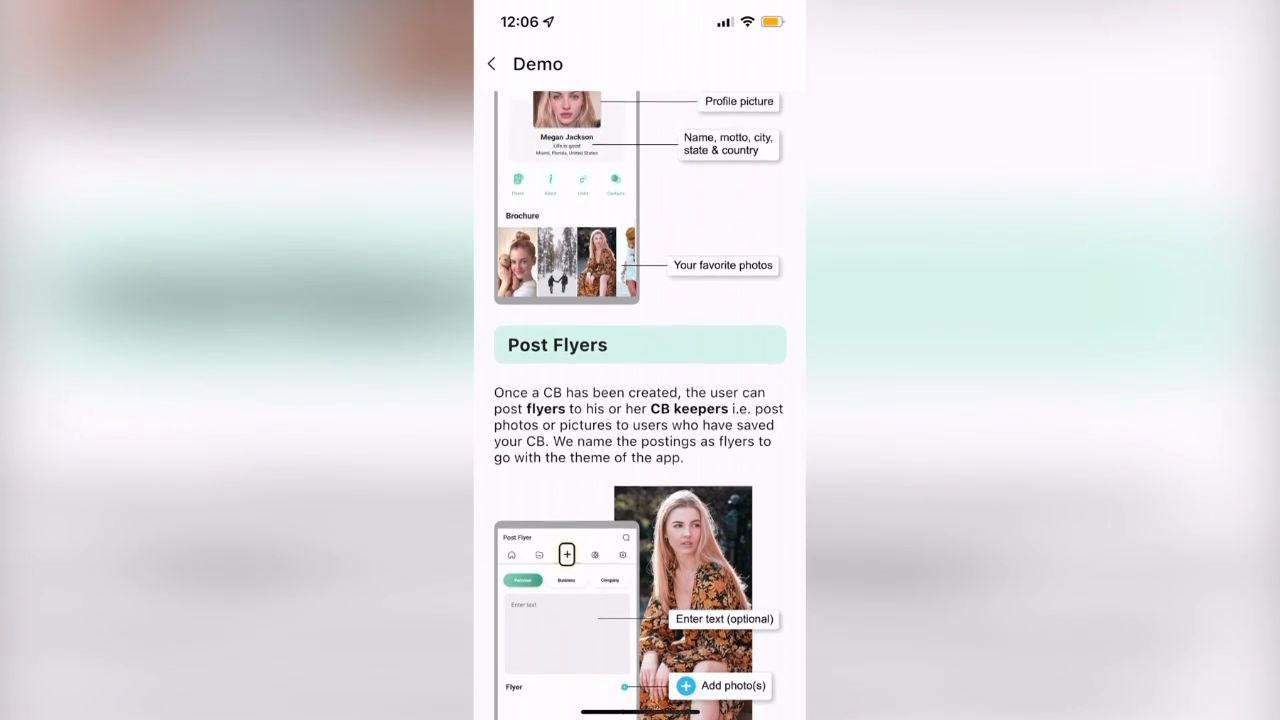
{"action": "scroll", "scroll_direction": "down", "scroll_amount": 3}
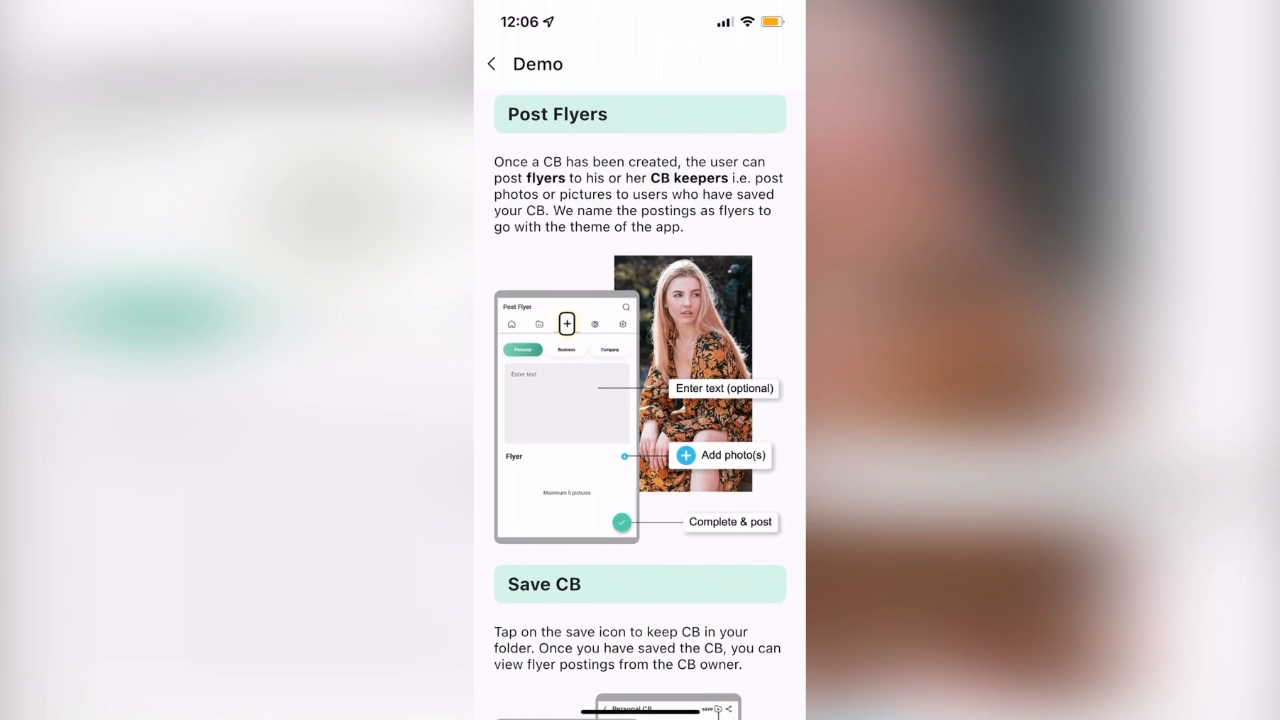
{"action": "scroll", "scroll_direction": "down", "scroll_amount": 3}
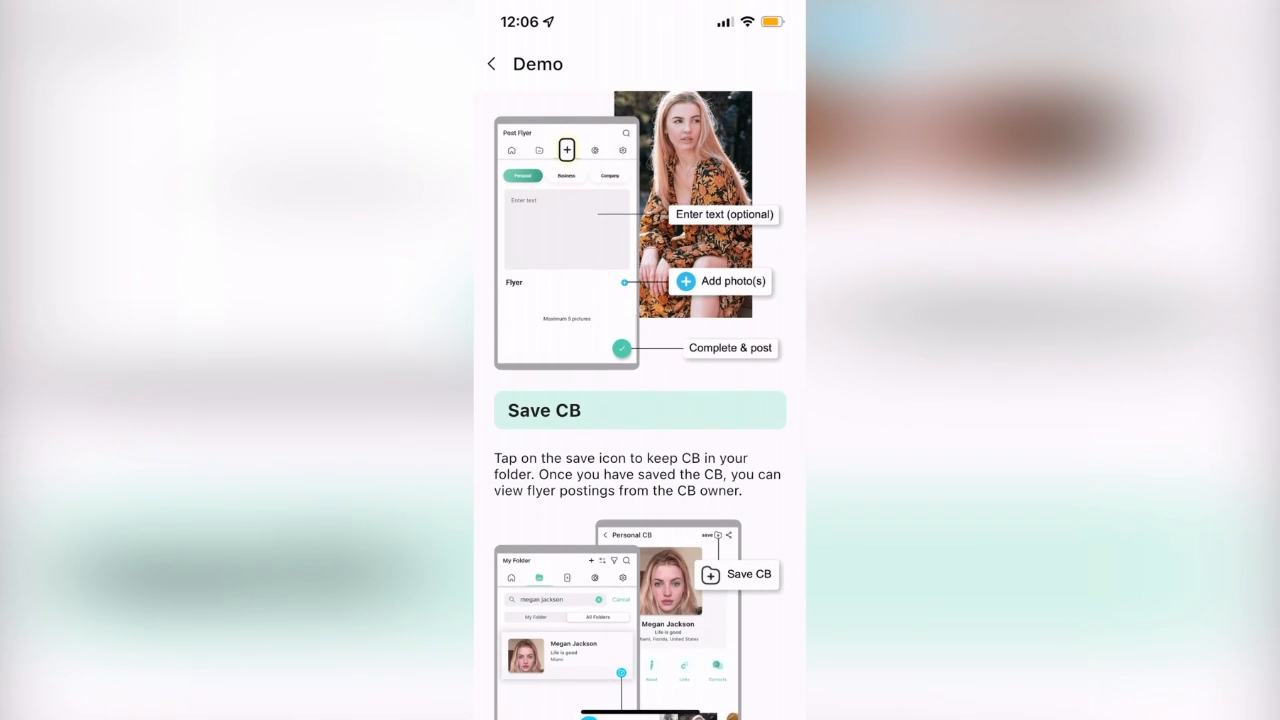
{"action": "scroll", "scroll_direction": "down", "scroll_amount": 3}
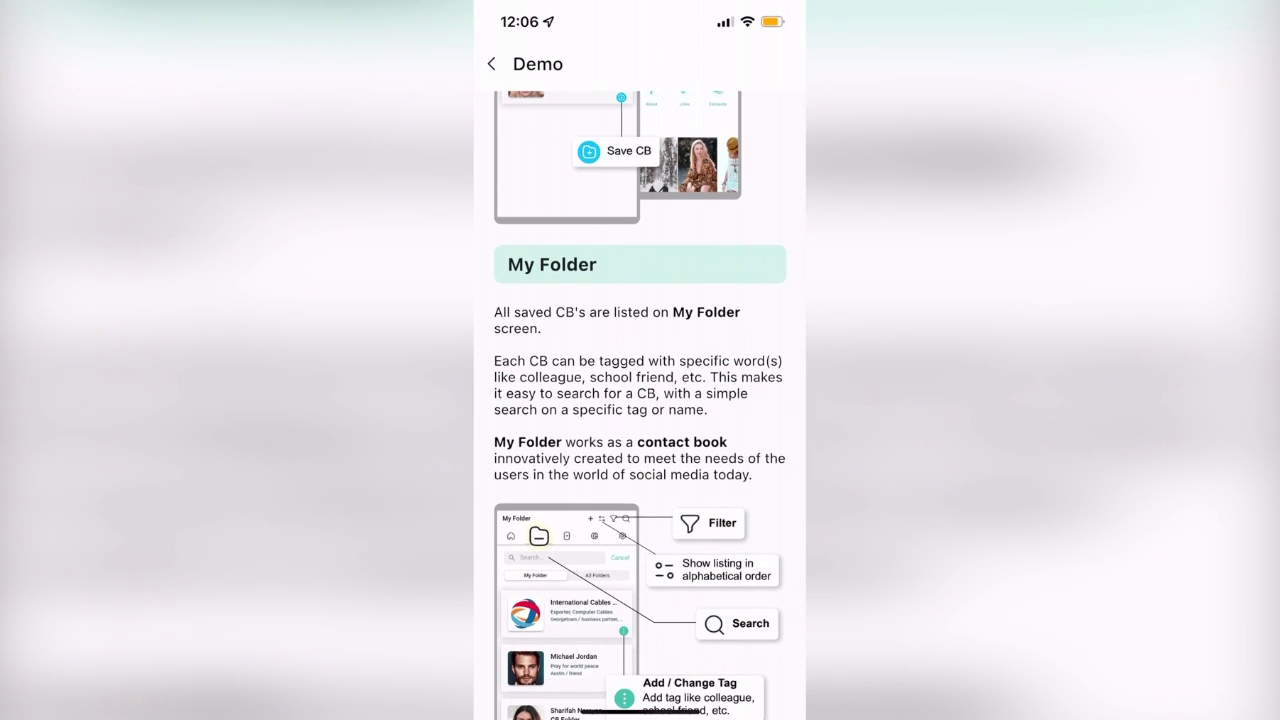
{"action": "scroll", "scroll_direction": "down", "scroll_amount": 3}
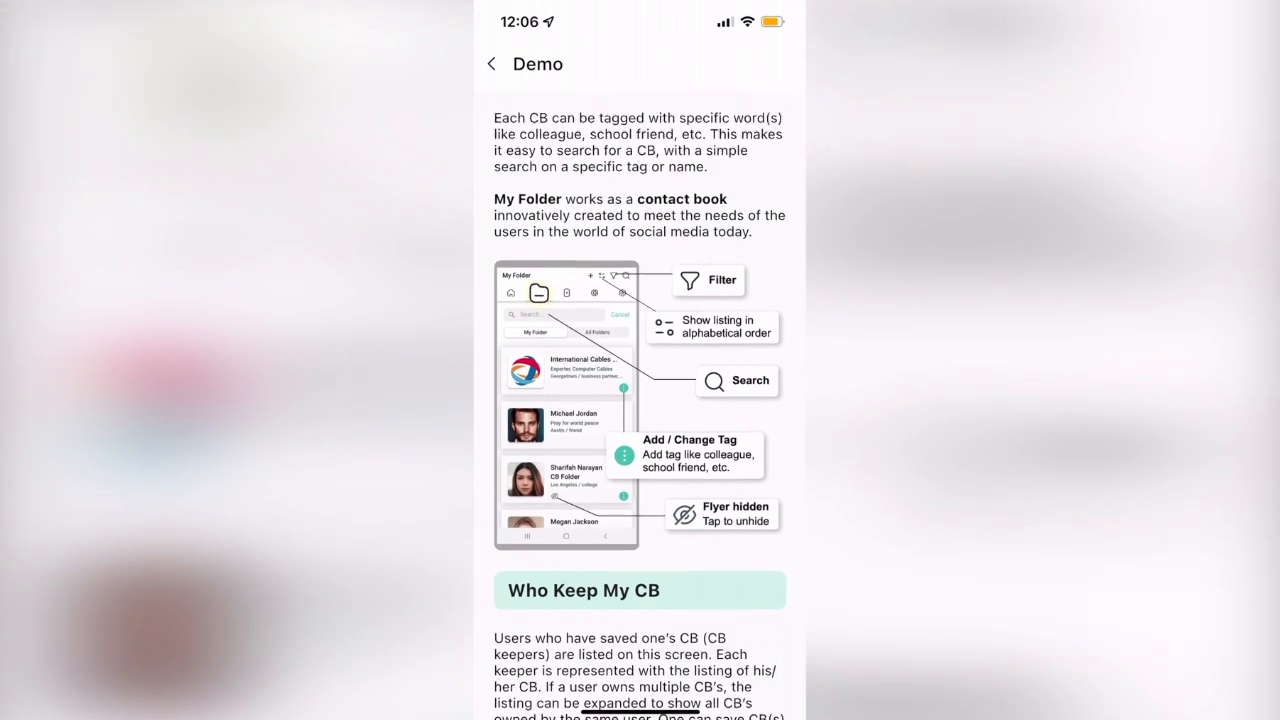
{"action": "scroll", "scroll_direction": "down", "scroll_amount": 3}
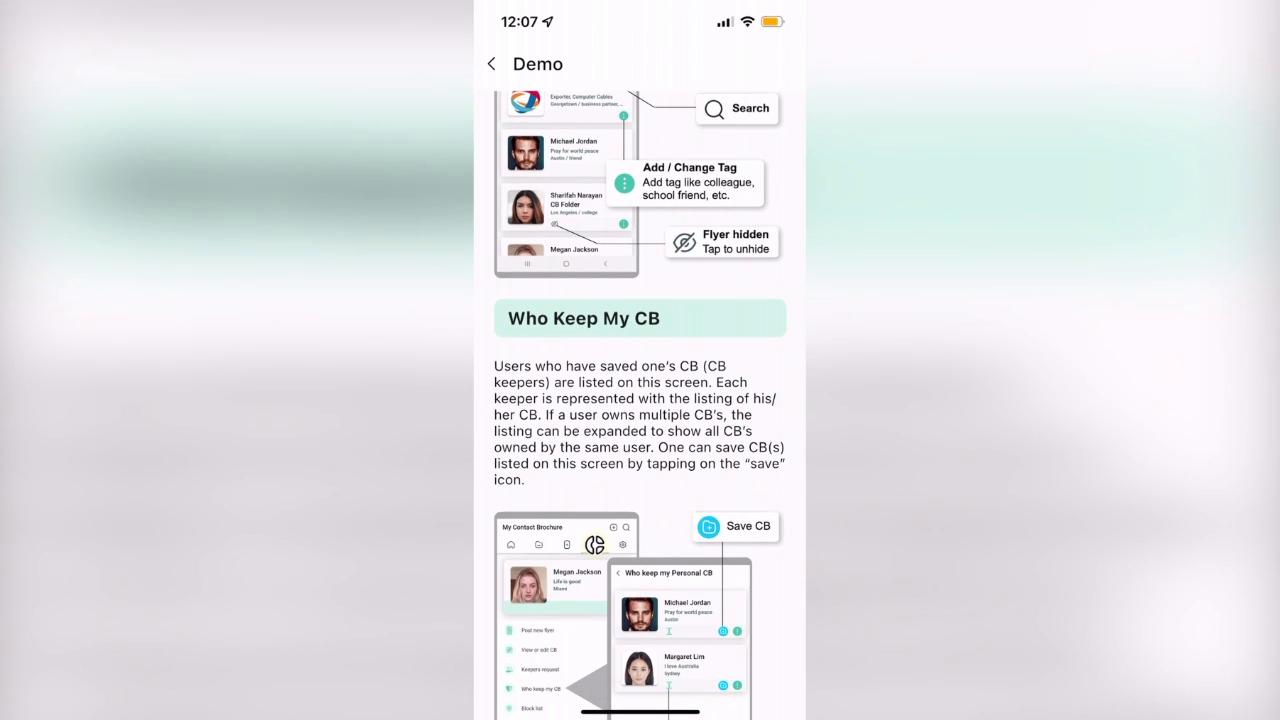
{"action": "scroll", "scroll_direction": "down", "scroll_amount": 3}
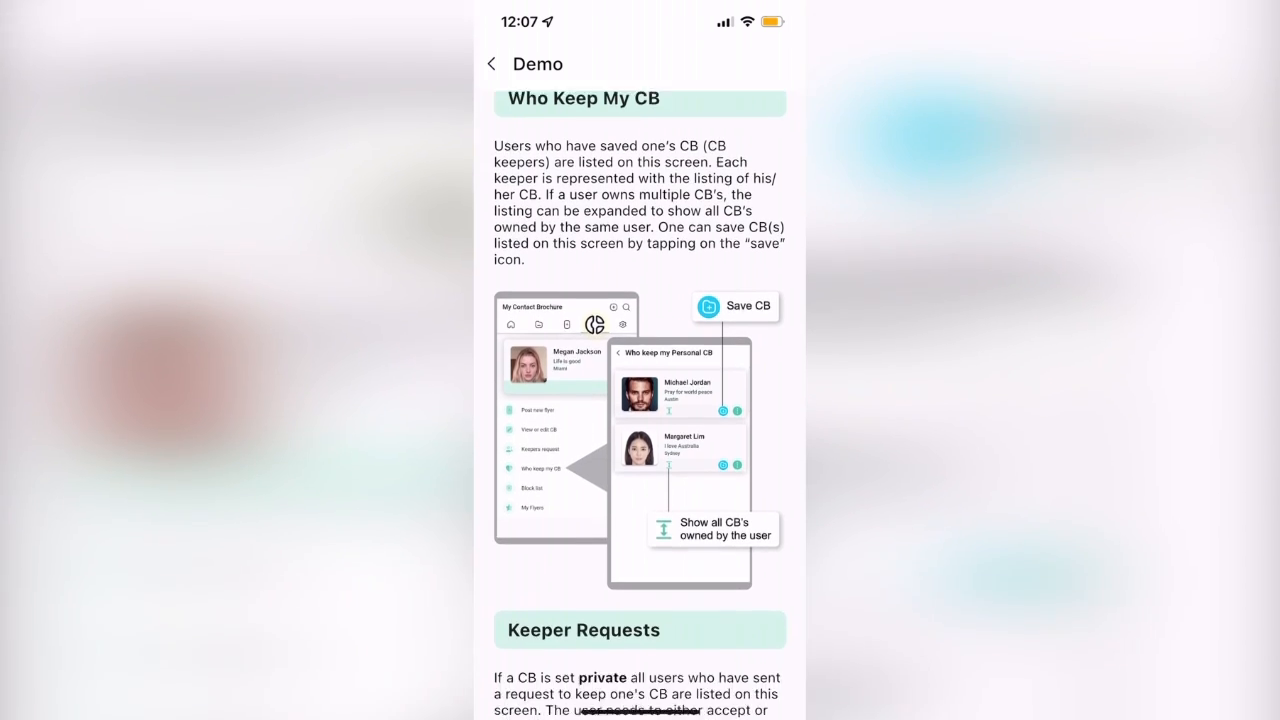
{"action": "scroll", "scroll_direction": "down", "scroll_amount": 3}
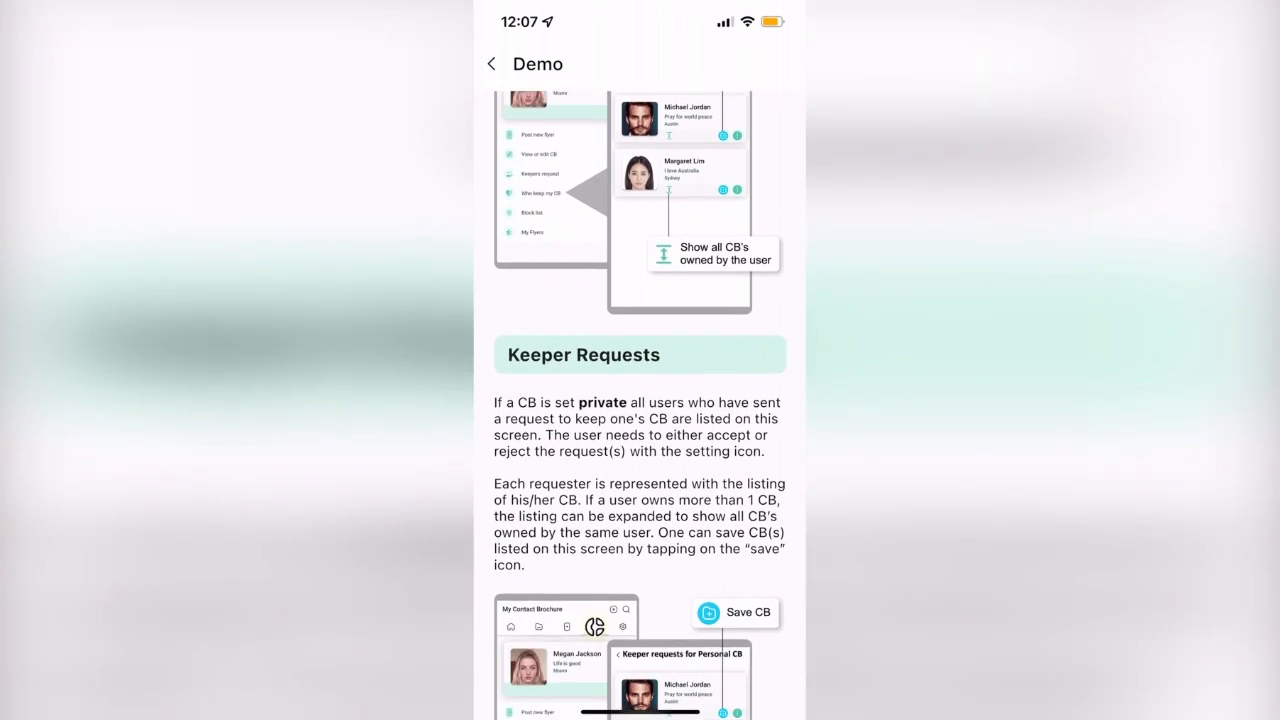
{"action": "scroll", "scroll_direction": "down", "scroll_amount": 3}
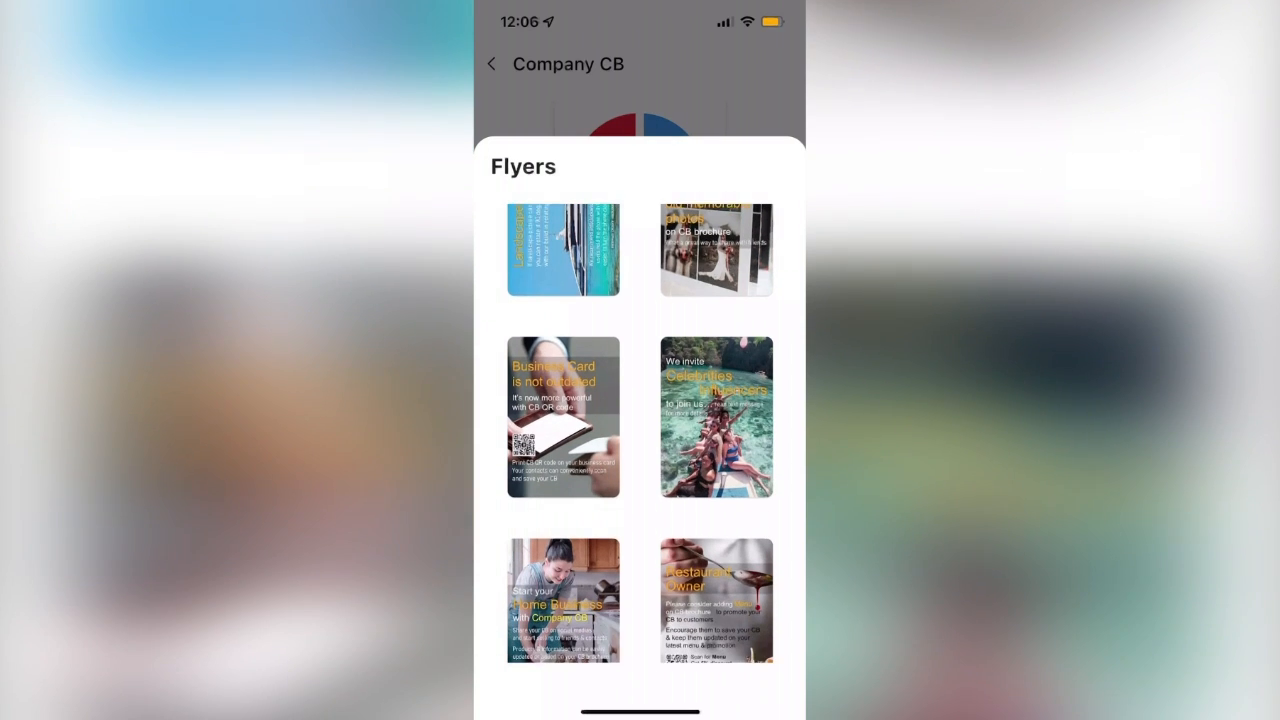
{"action": "scroll", "scroll_direction": "down", "scroll_amount": 3}
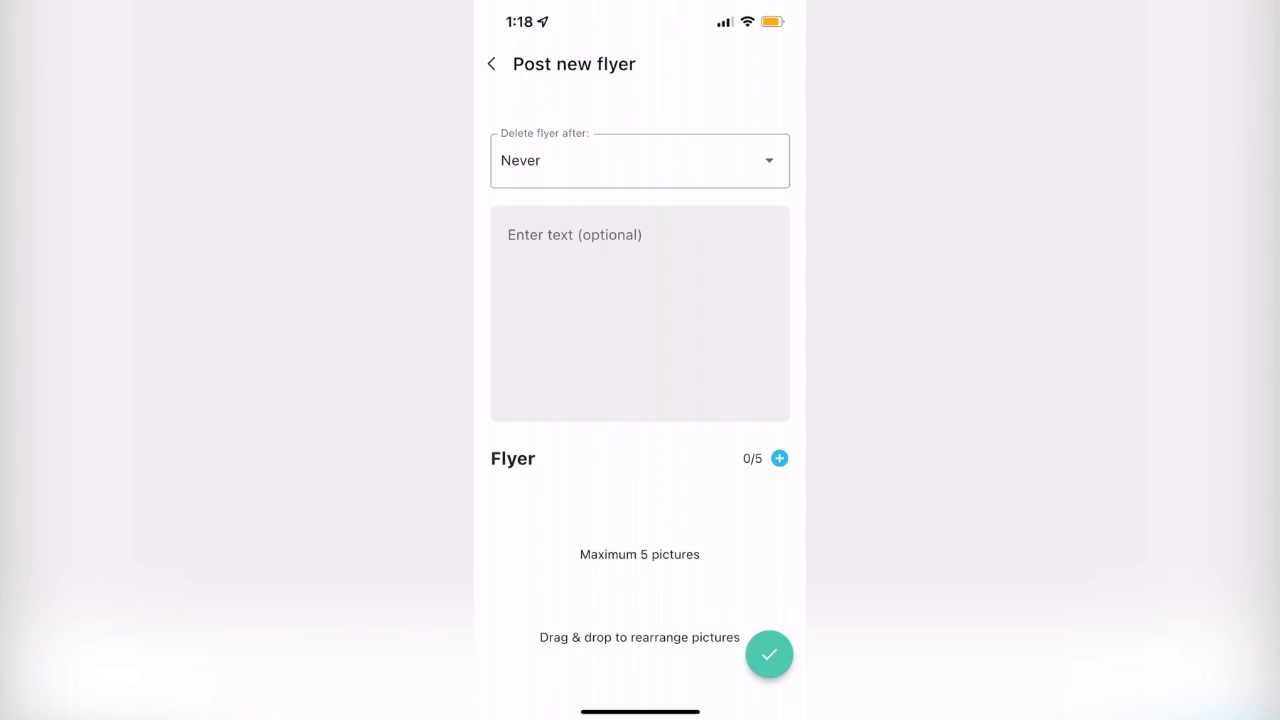
Set the flyer to delete after 1 month and begin its message with 'Hey everyone!'.
{"action": "left_click", "coordinate": [640, 160]}
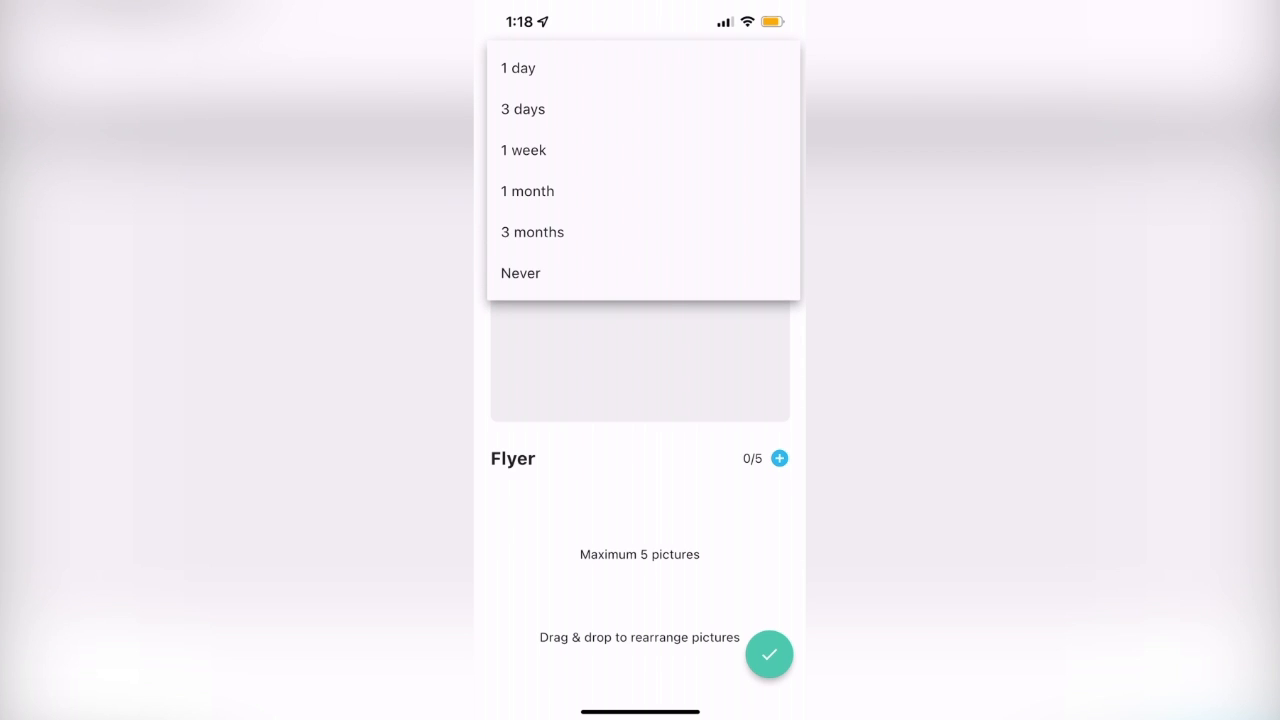
{"action": "left_click", "coordinate": [528, 192]}
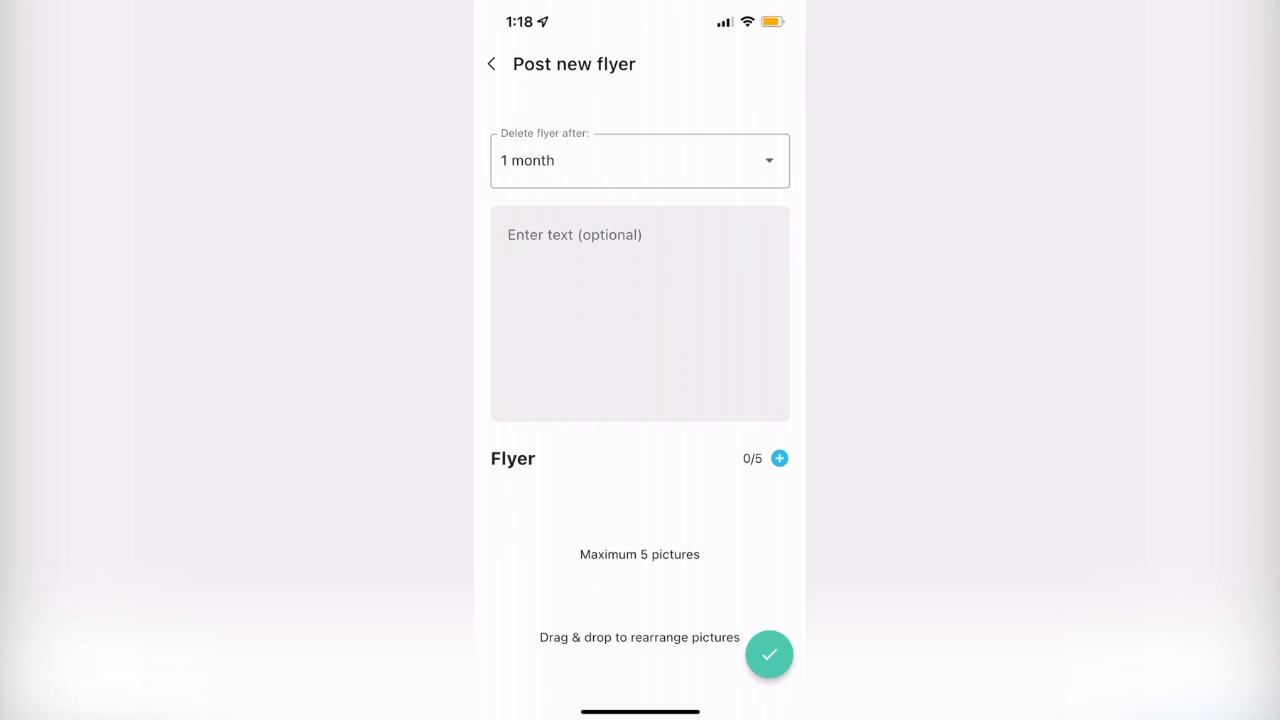
{"action": "type", "text": "Hey every"}
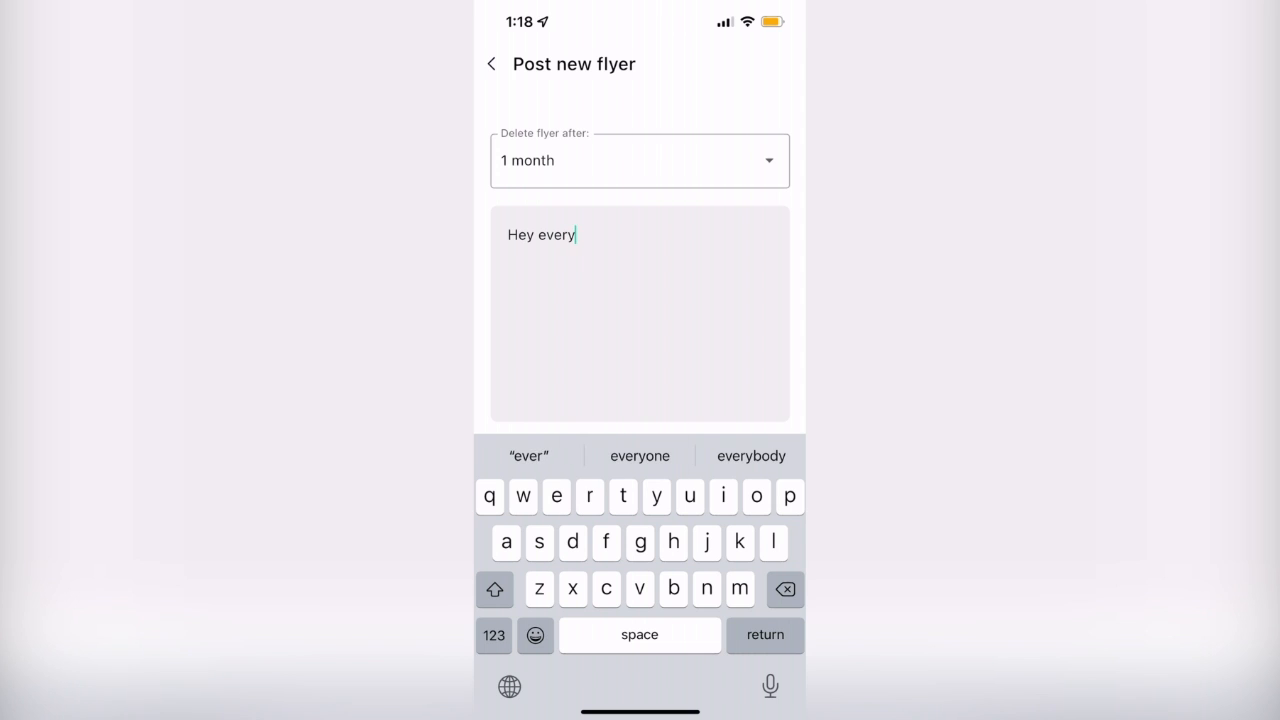
{"action": "type", "text": "one!"}
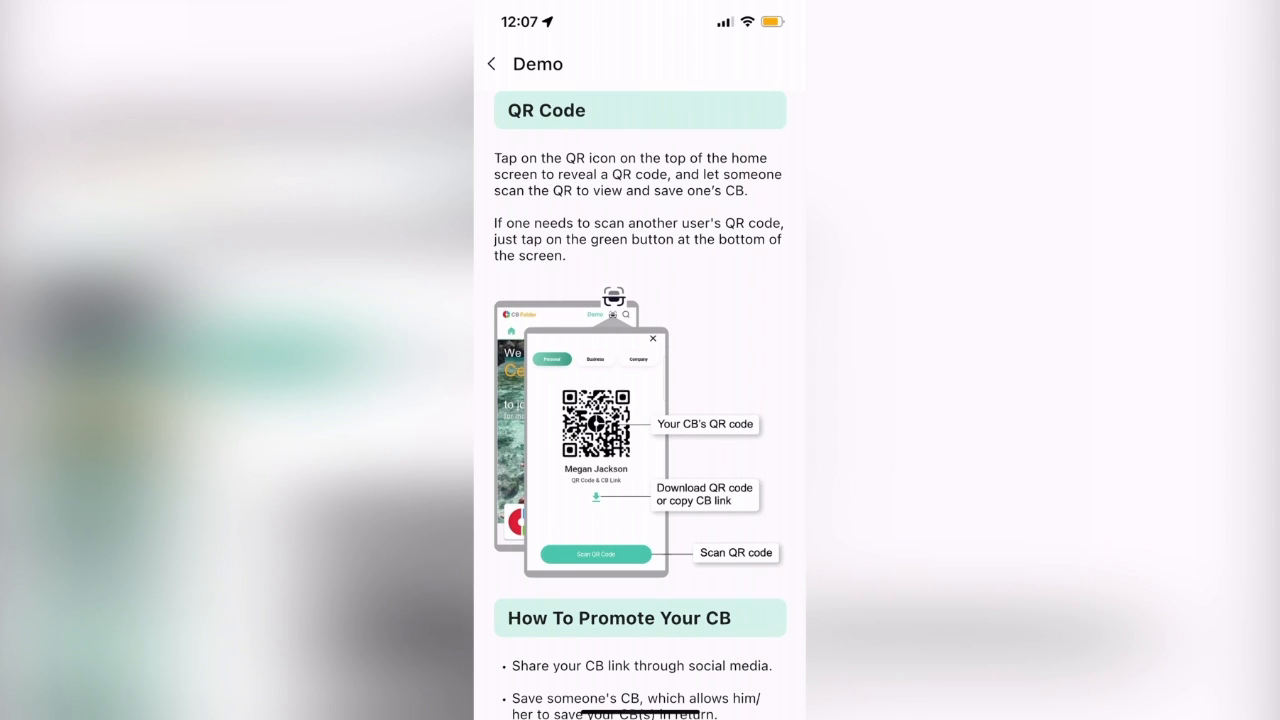
Read the guide from QR Code through Promote, Flyers, Privacy and Networking to its Conclusion, then leave it.
{"action": "scroll", "scroll_direction": "down", "scroll_amount": 3}
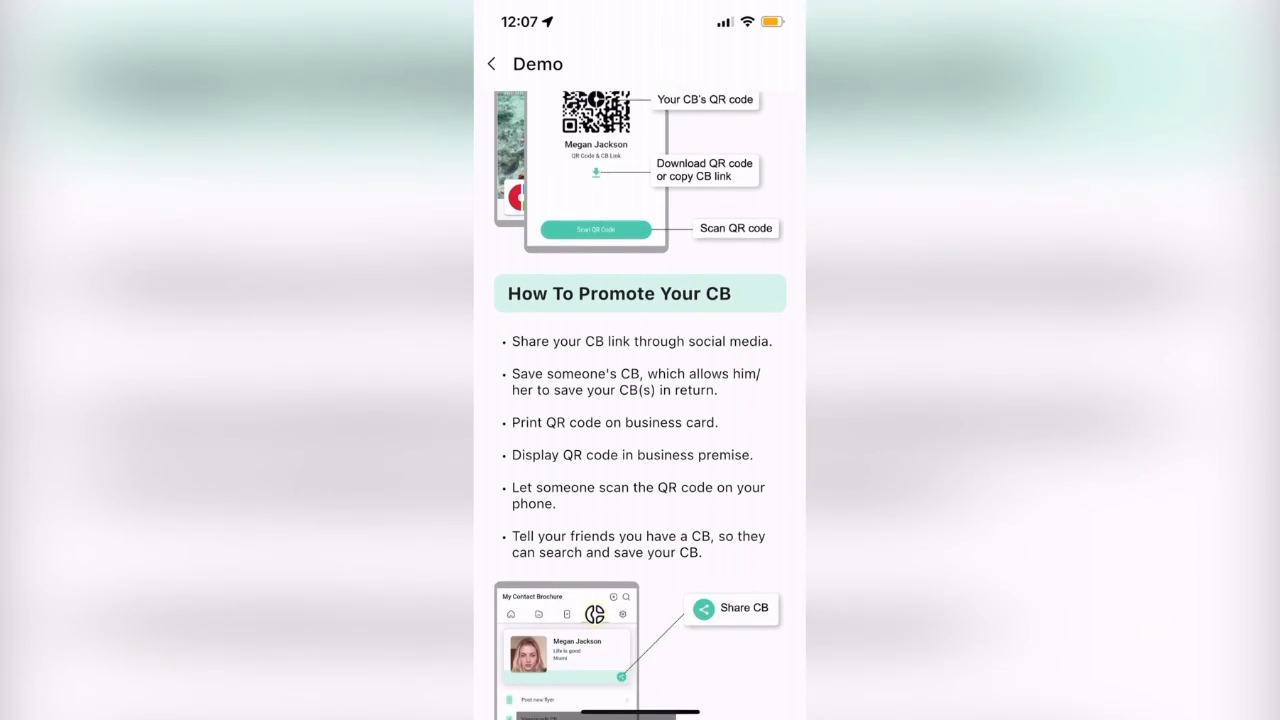
{"action": "scroll", "scroll_direction": "down", "scroll_amount": 3}
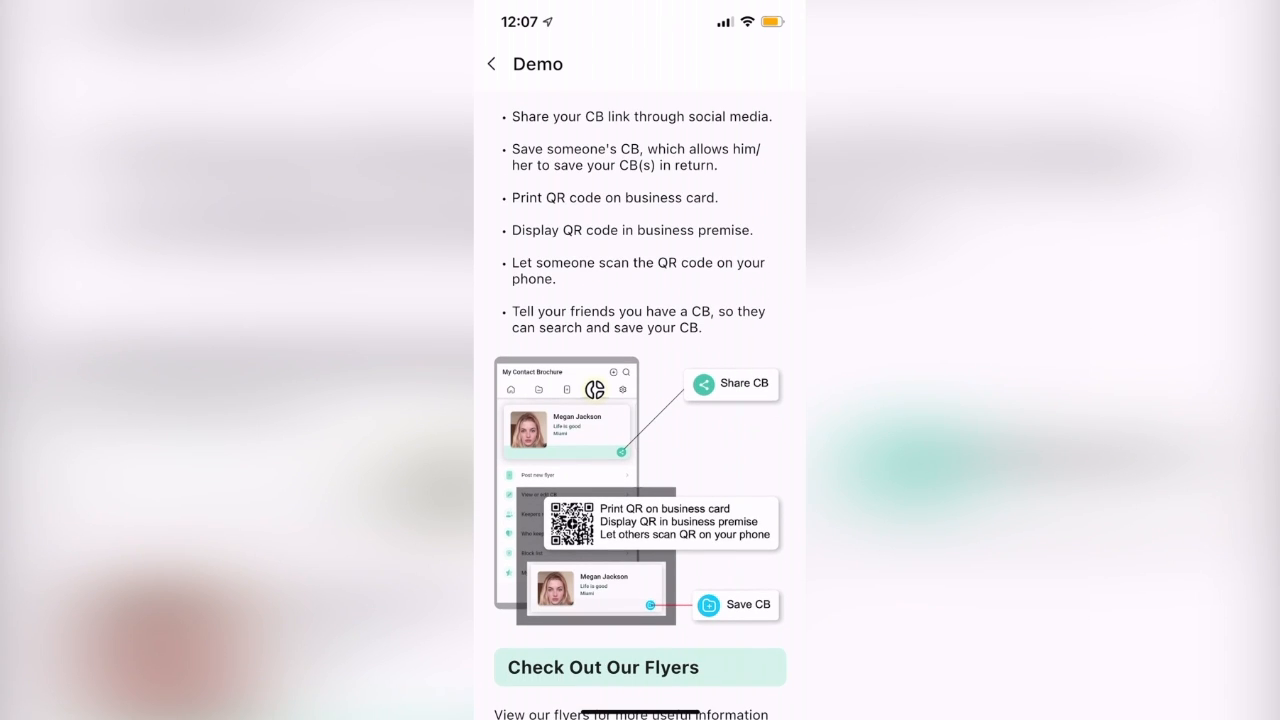
{"action": "scroll", "scroll_direction": "down", "scroll_amount": 3}
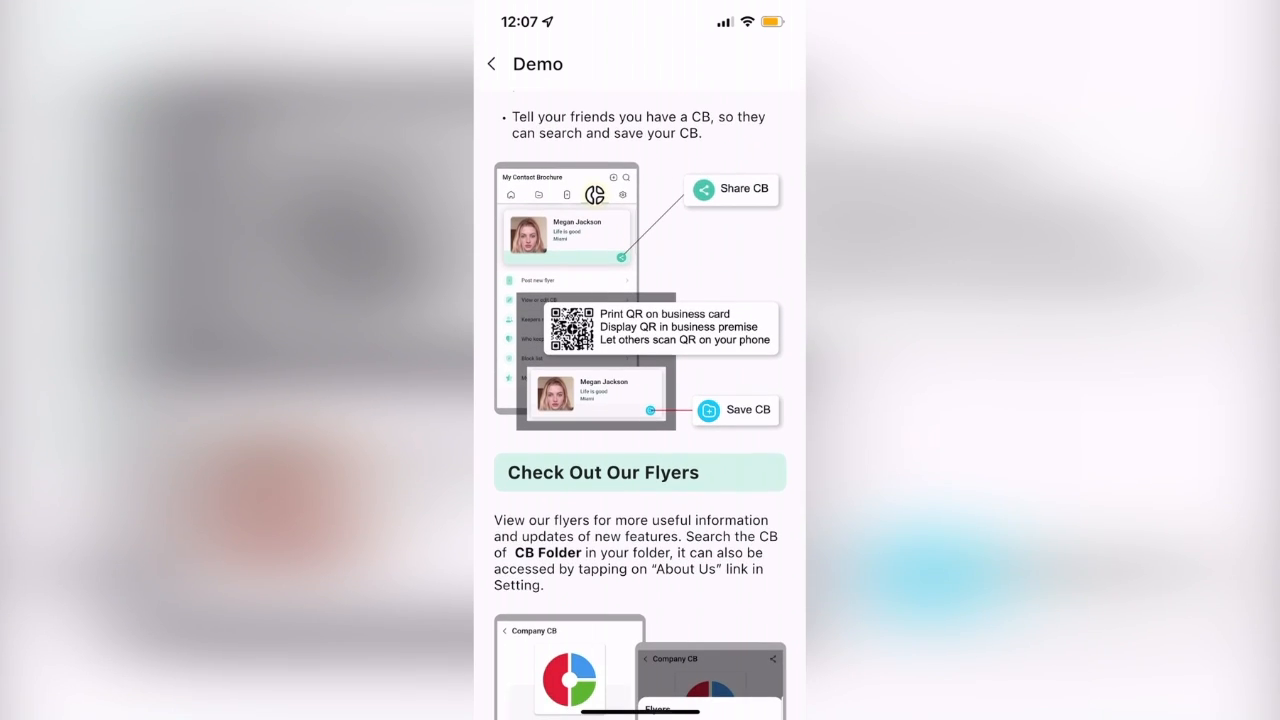
{"action": "scroll", "scroll_direction": "down", "scroll_amount": 3}
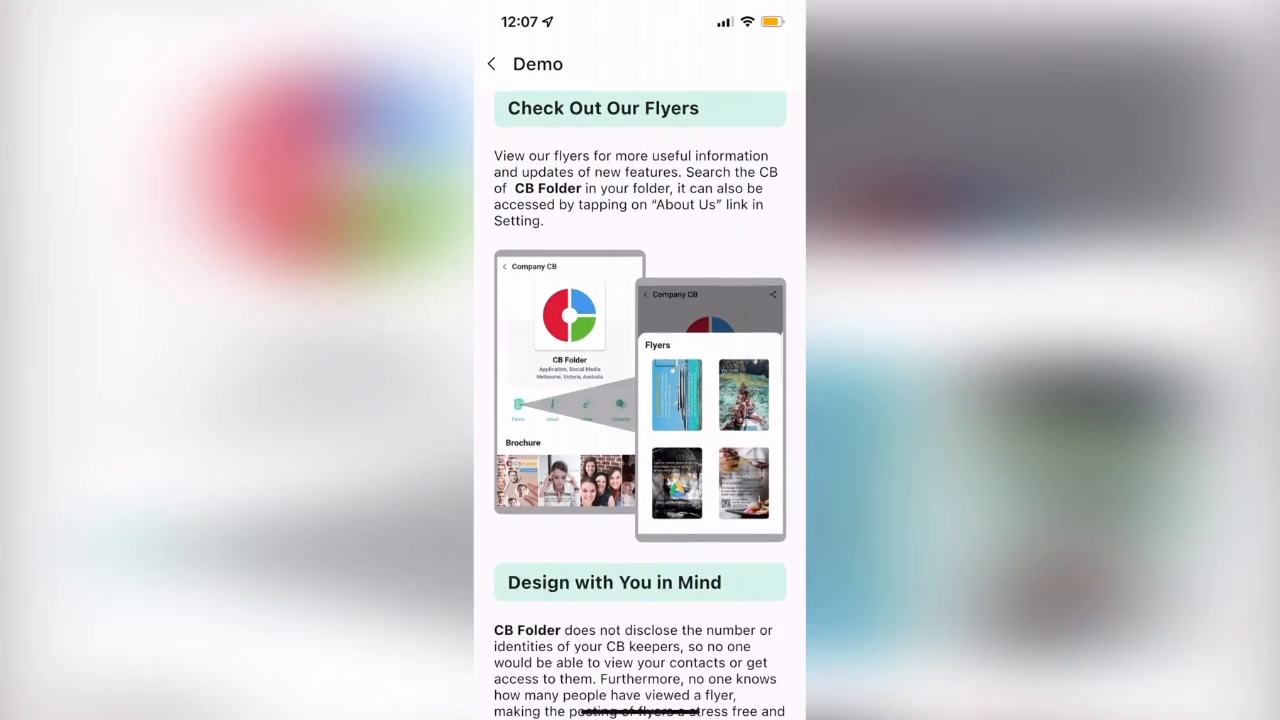
{"action": "scroll", "scroll_direction": "down", "scroll_amount": 3}
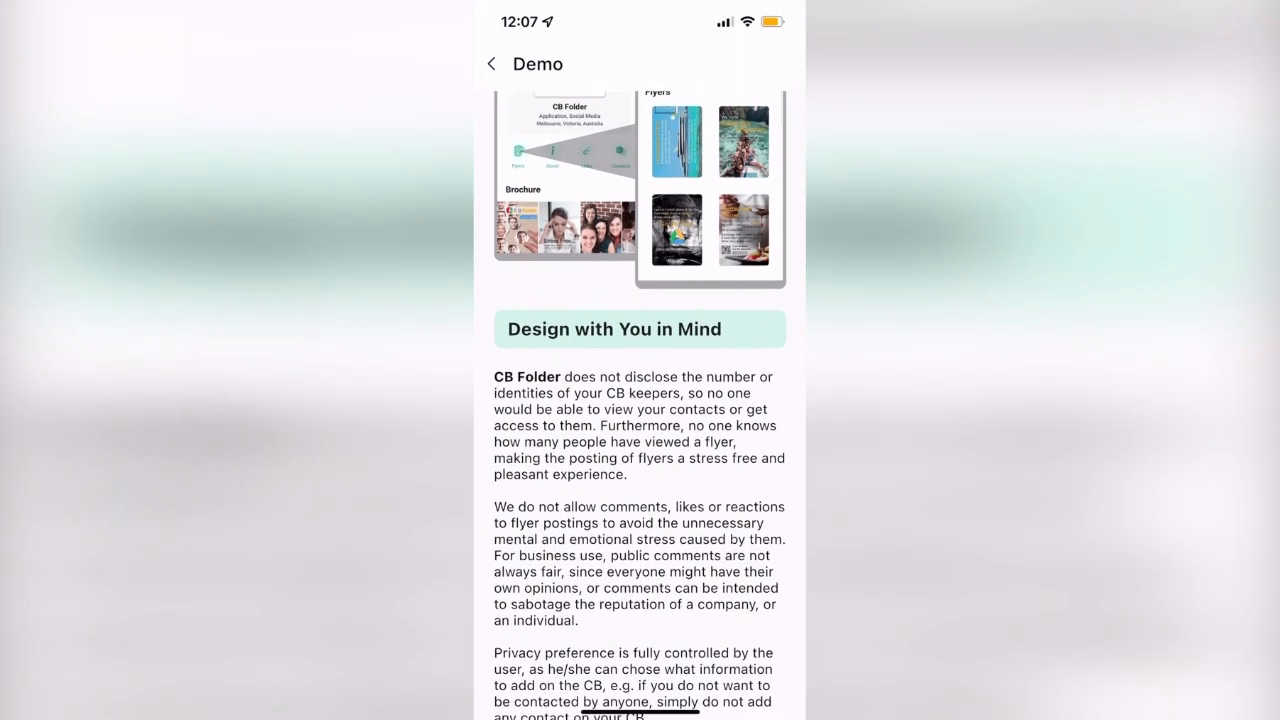
{"action": "scroll", "scroll_direction": "down", "scroll_amount": 3}
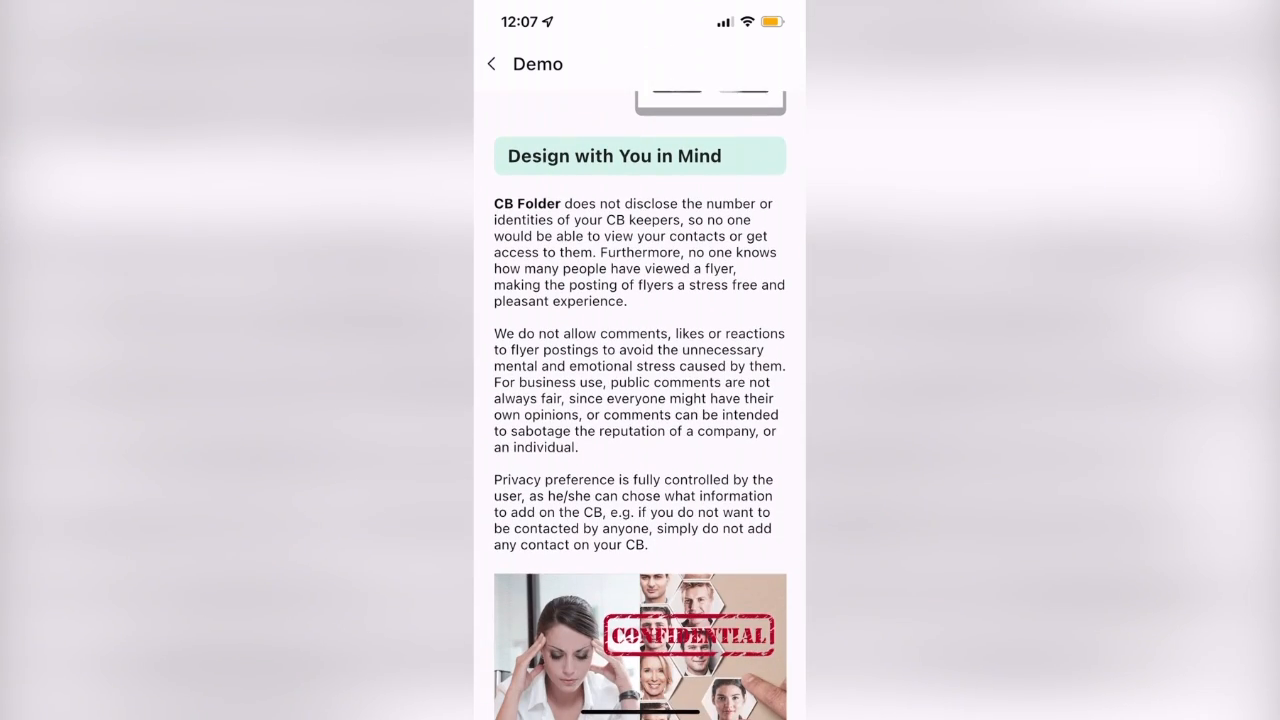
{"action": "scroll", "scroll_direction": "down", "scroll_amount": 3}
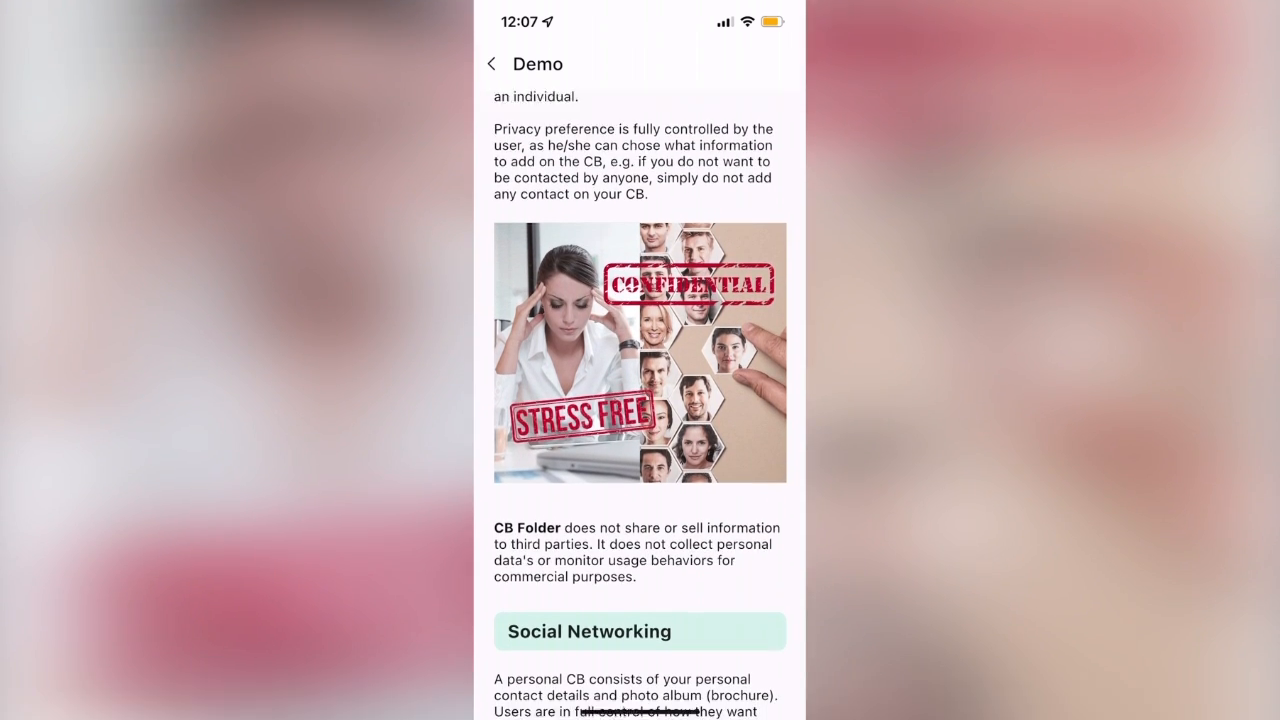
{"action": "scroll", "scroll_direction": "down", "scroll_amount": 3}
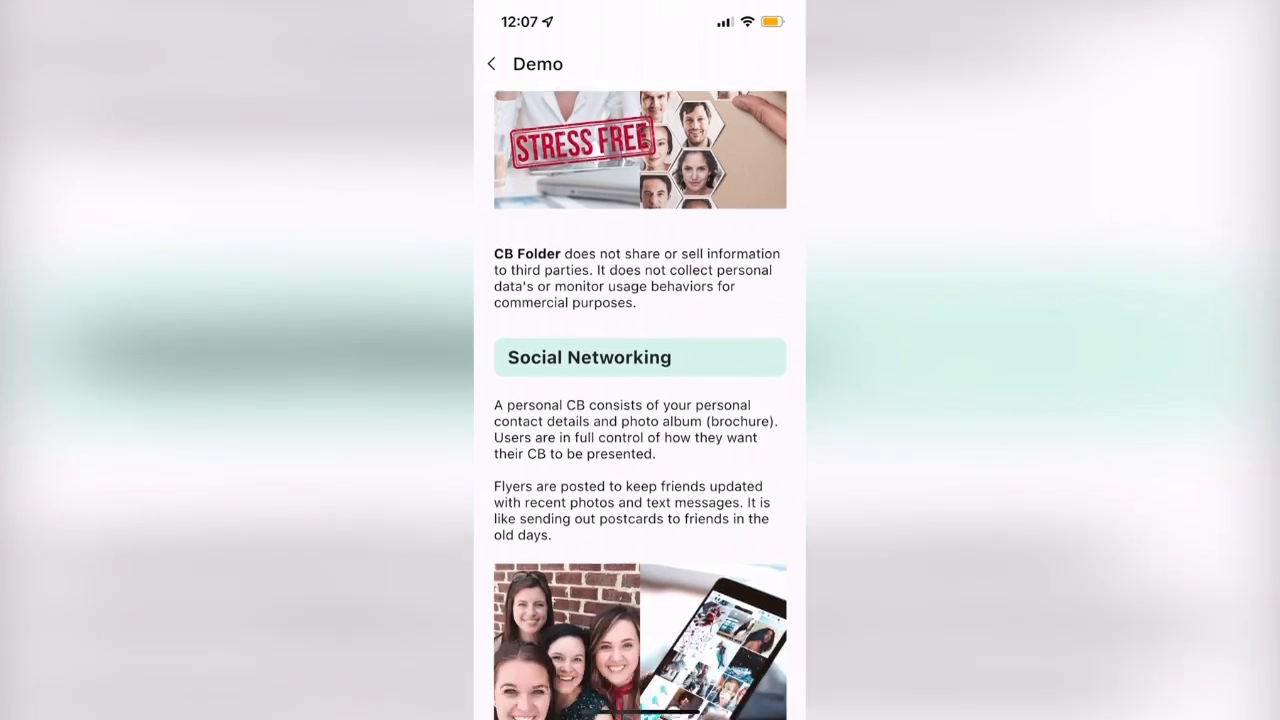
{"action": "scroll", "scroll_direction": "down", "scroll_amount": 3}
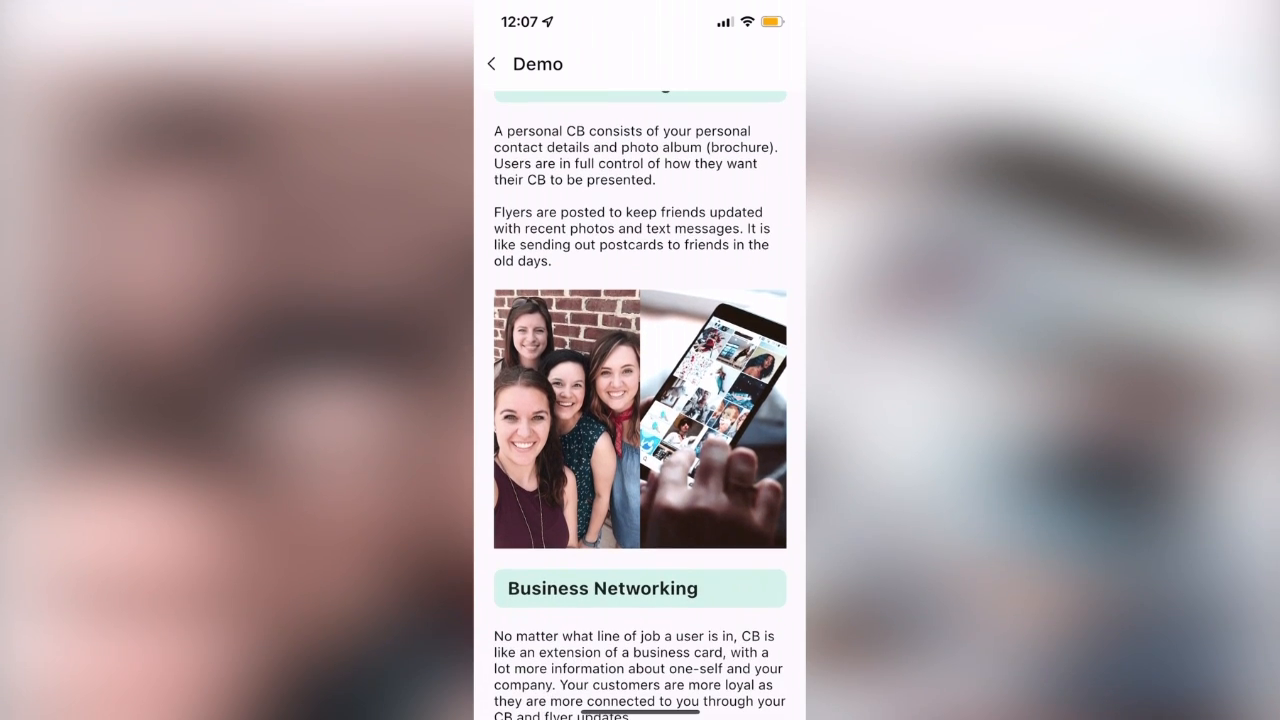
{"action": "scroll", "scroll_direction": "down", "scroll_amount": 3}
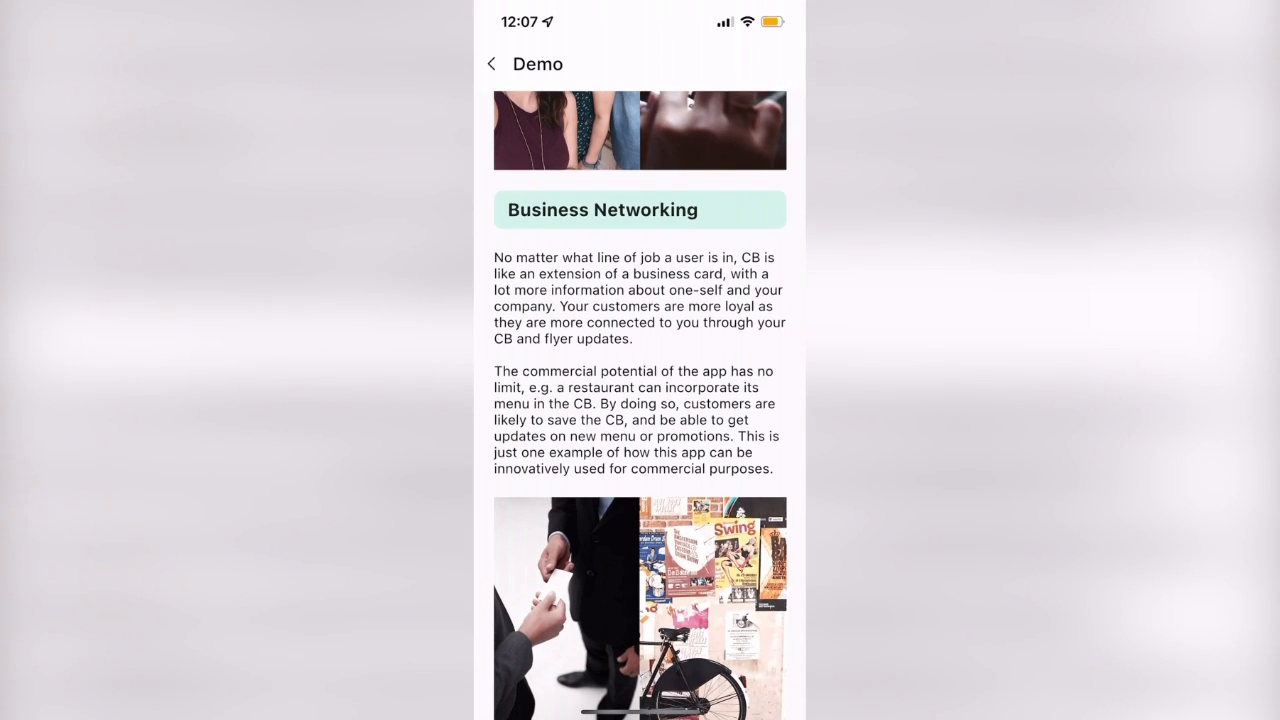
{"action": "scroll", "scroll_direction": "down", "scroll_amount": 3}
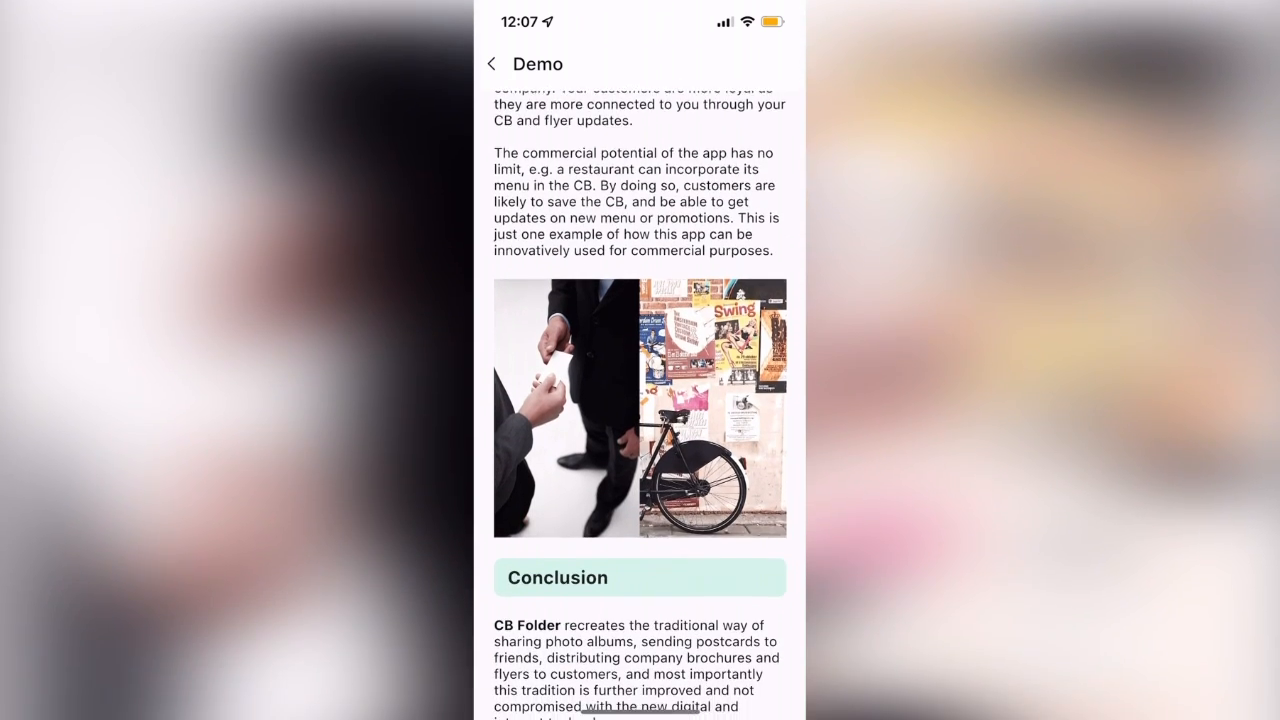
{"action": "scroll", "scroll_direction": "down", "scroll_amount": 3}
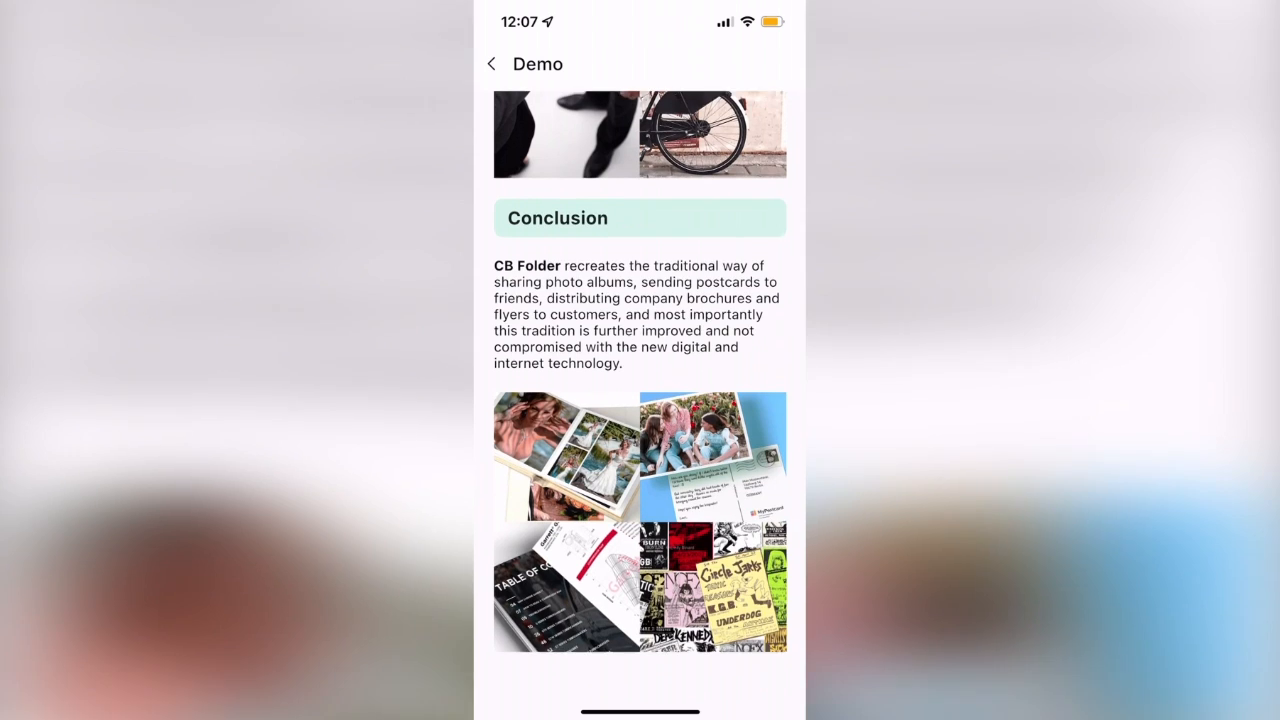
{"action": "scroll", "scroll_direction": "down", "scroll_amount": 3}
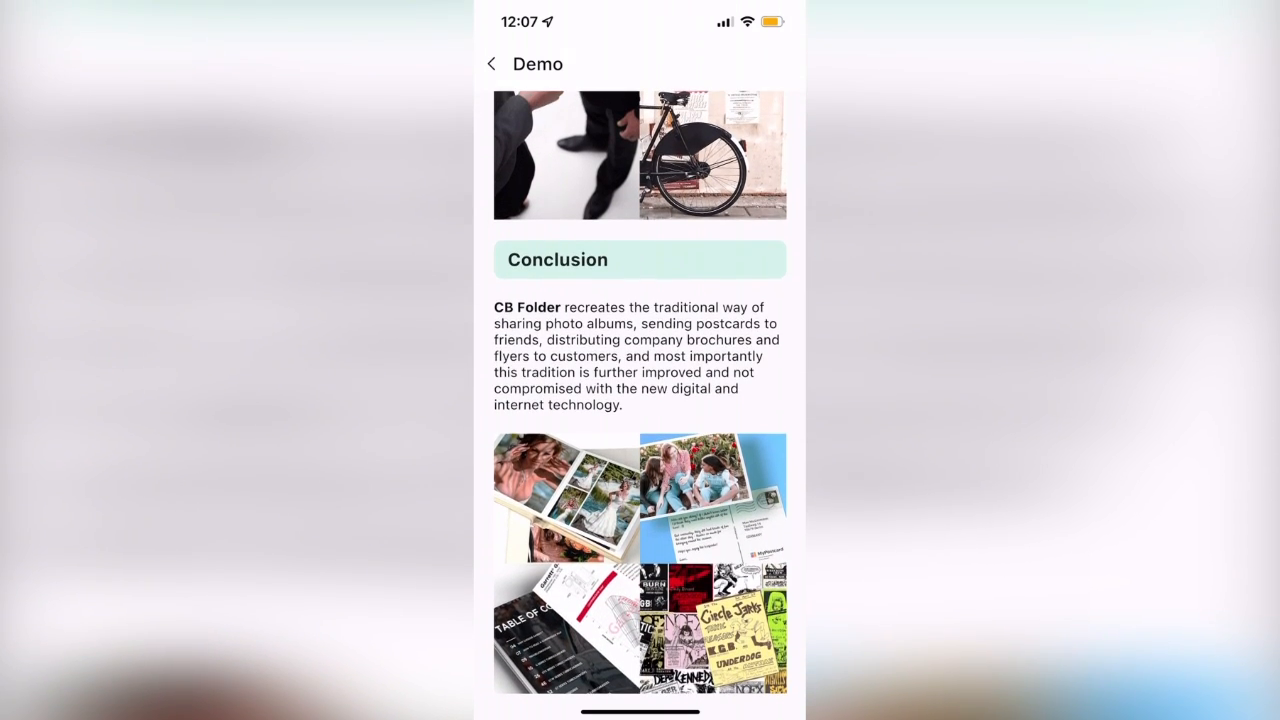
{"action": "left_click", "coordinate": [492, 62]}
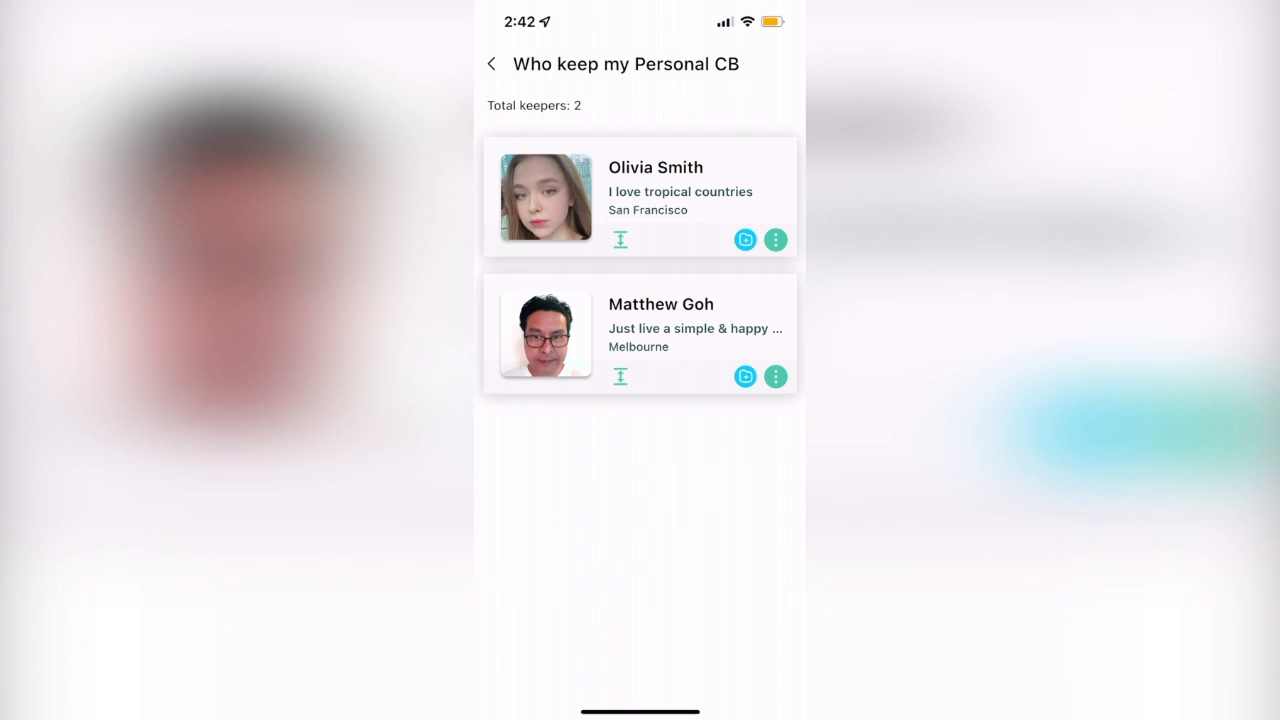
View the two keepers and the Personal CB for Aleric Heck, ending on a blank Create Business CB form.
{"action": "left_click", "coordinate": [492, 62]}
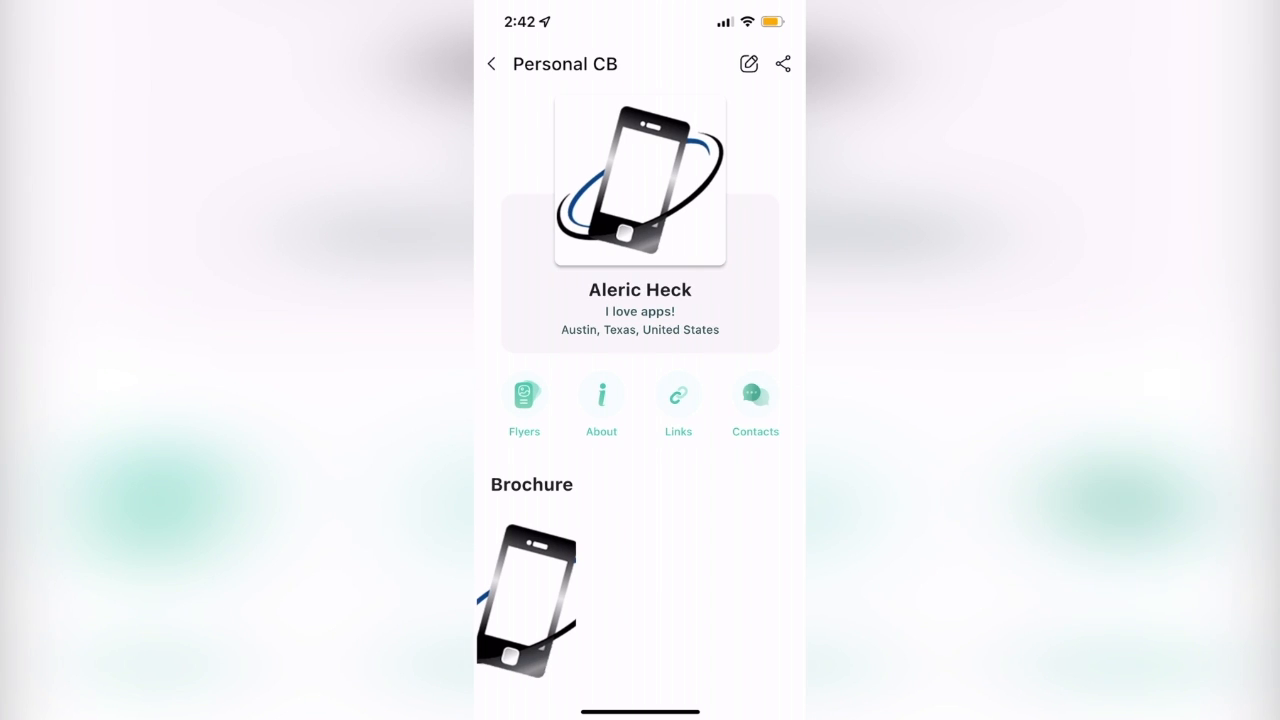
{"action": "left_click", "coordinate": [748, 62]}
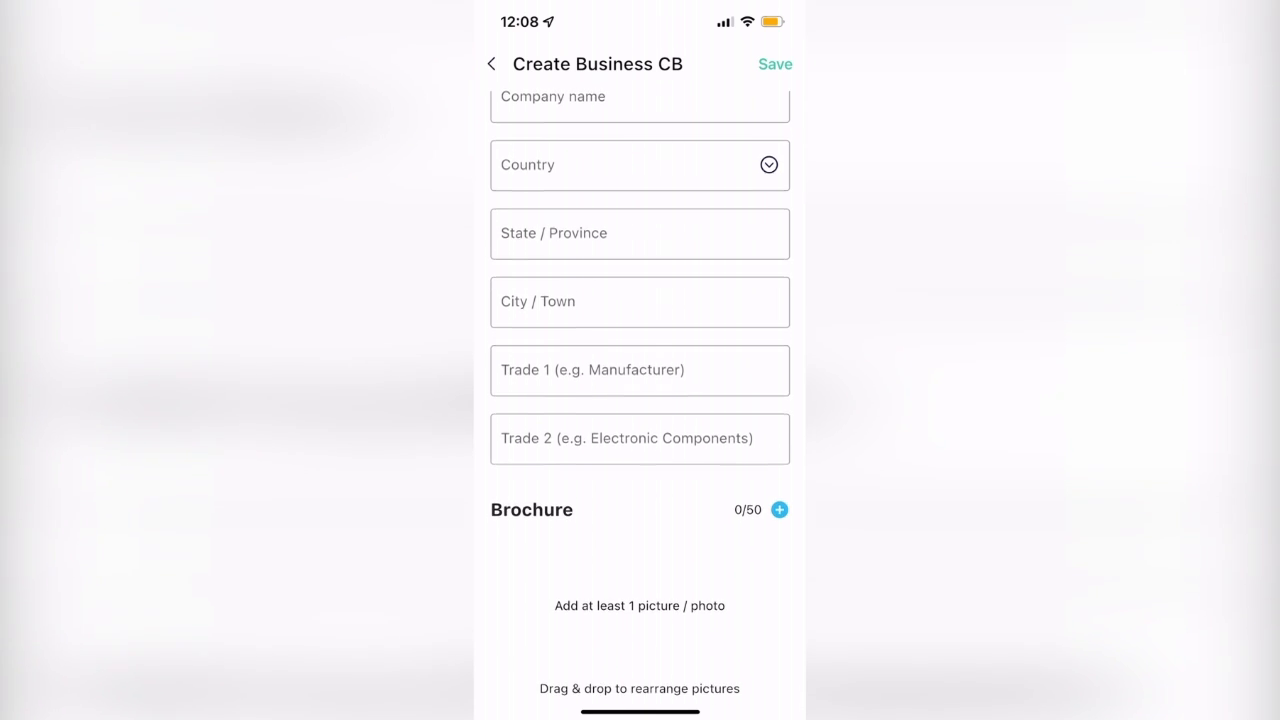
Create a Company CB with authorization confirmed, then show a Business CB's About details.
{"action": "left_click", "coordinate": [492, 62]}
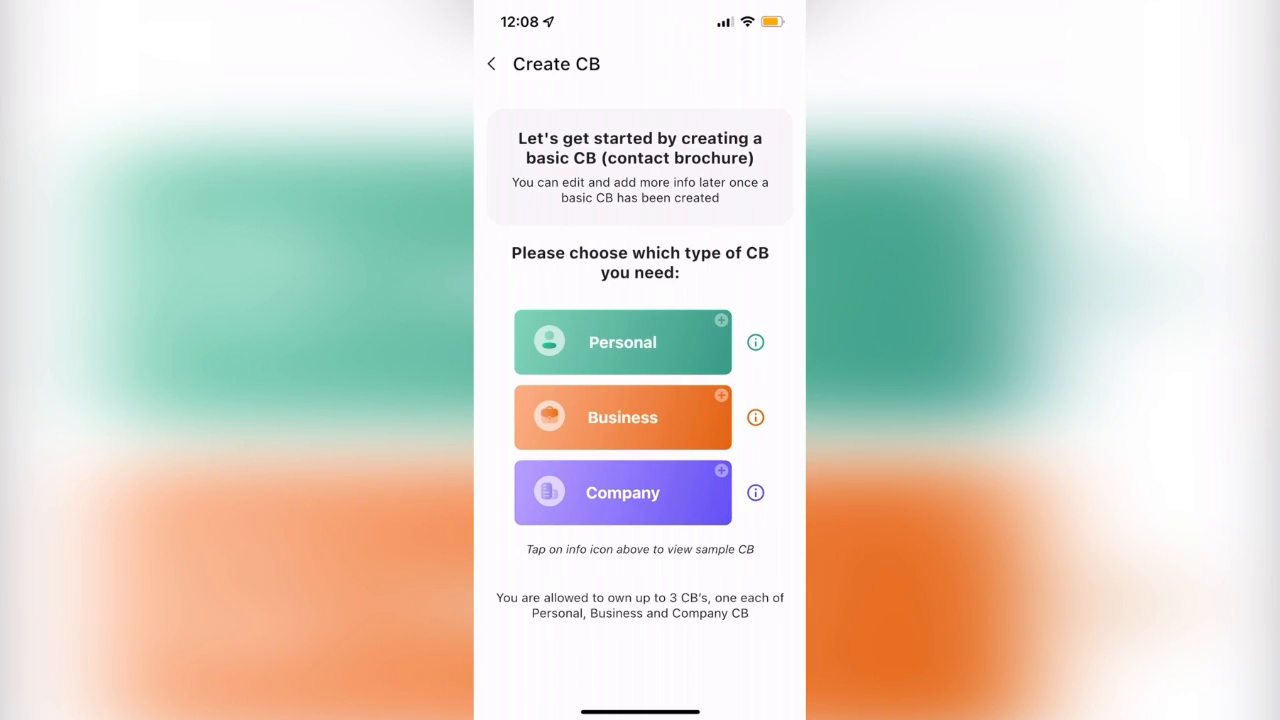
{"action": "left_click", "coordinate": [622, 492]}
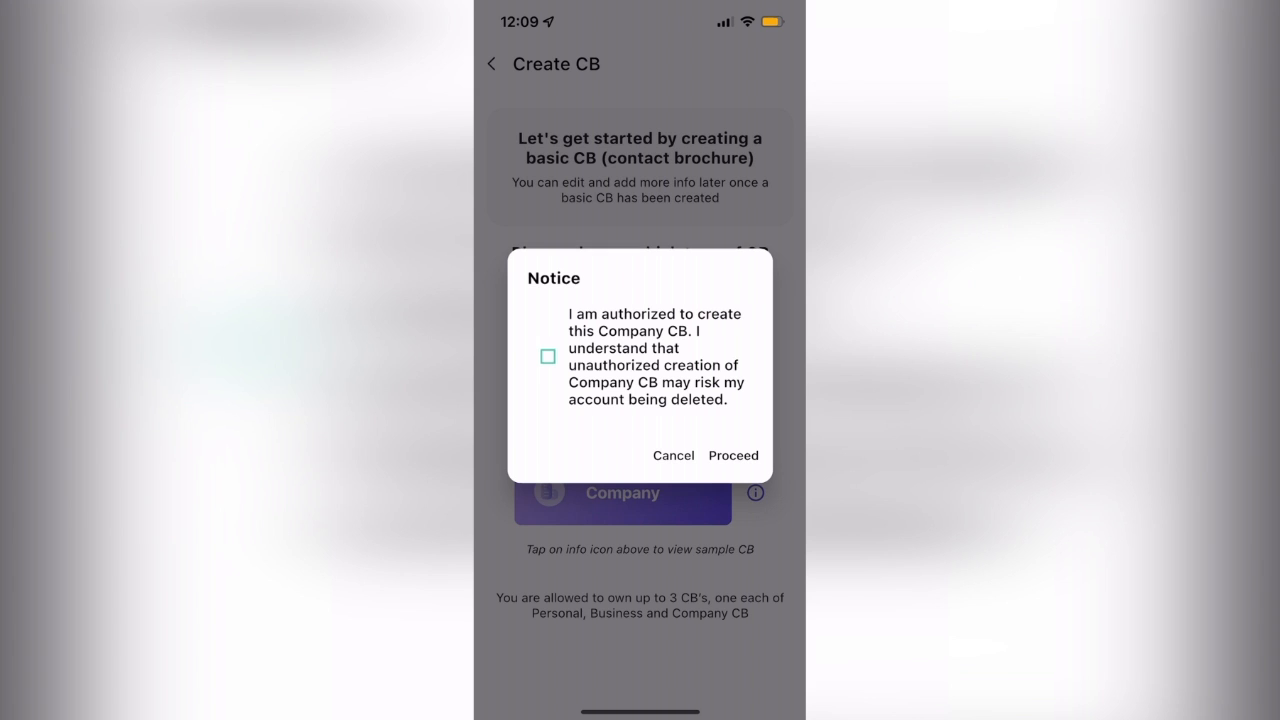
{"action": "left_click", "coordinate": [548, 356]}
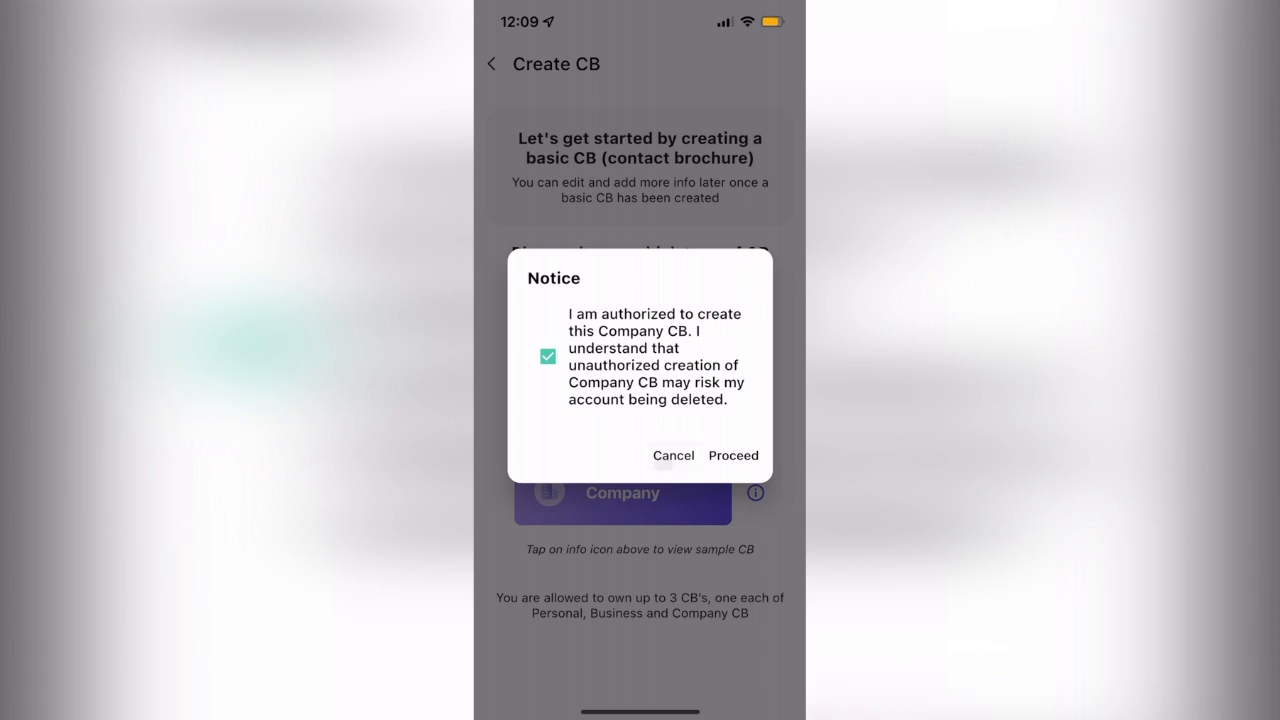
{"action": "left_click", "coordinate": [672, 456]}
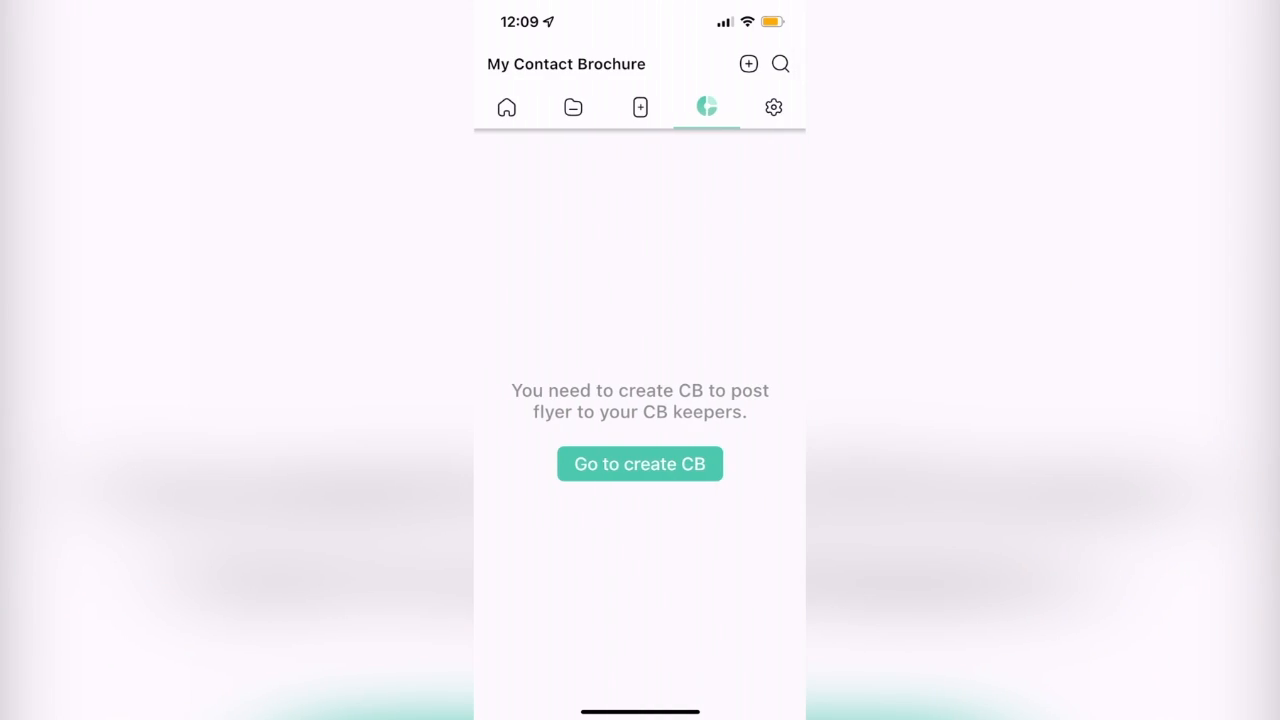
{"action": "left_click", "coordinate": [640, 464]}
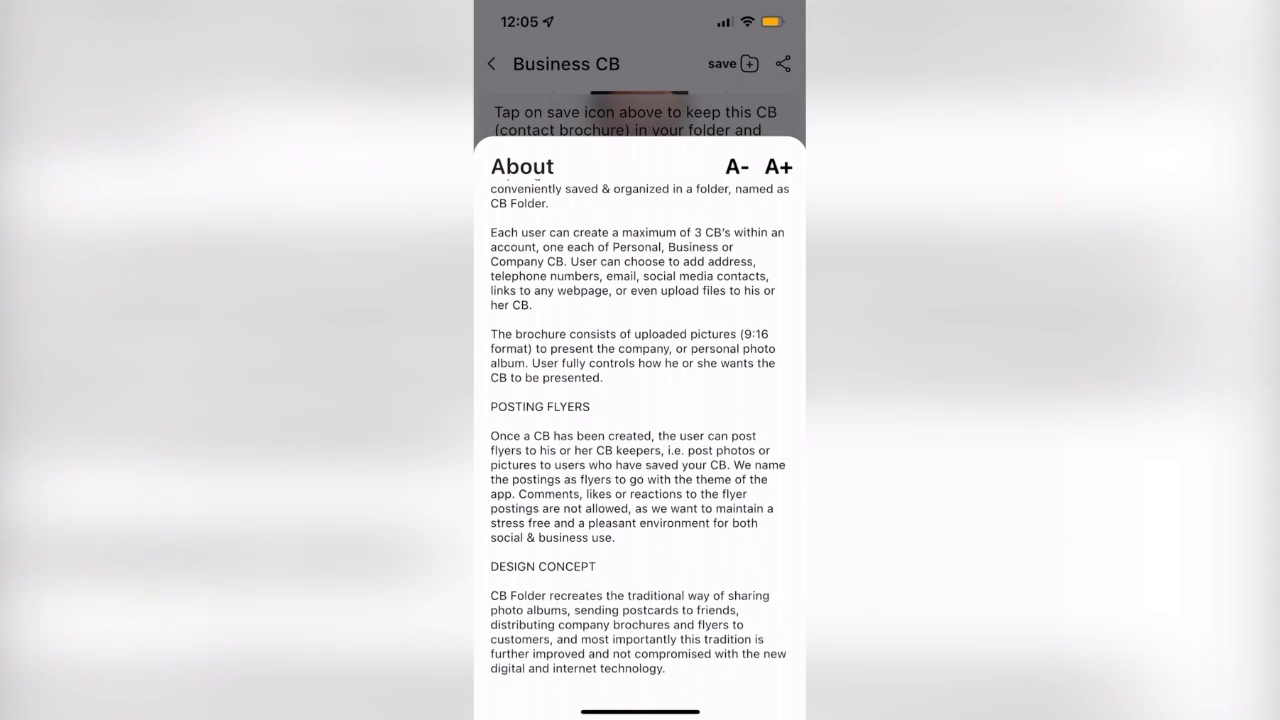